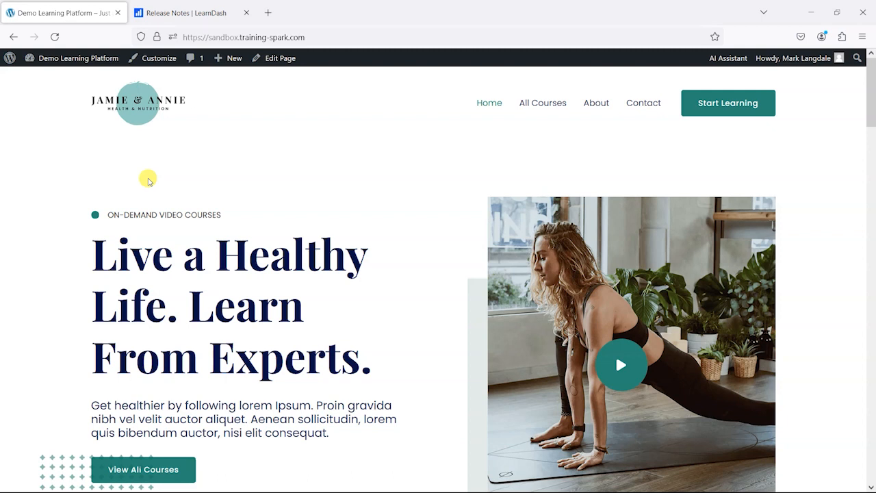
# - Show the LearnDash release notes tab, viewing the 4.12.0 Blended Learning and 4.11.0 entries
pyautogui.click(185, 12)
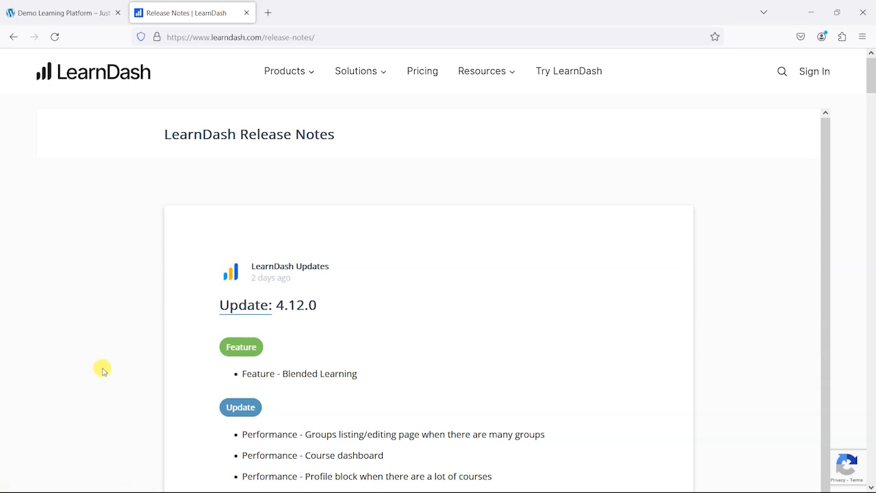
pyautogui.moveTo(96, 333)
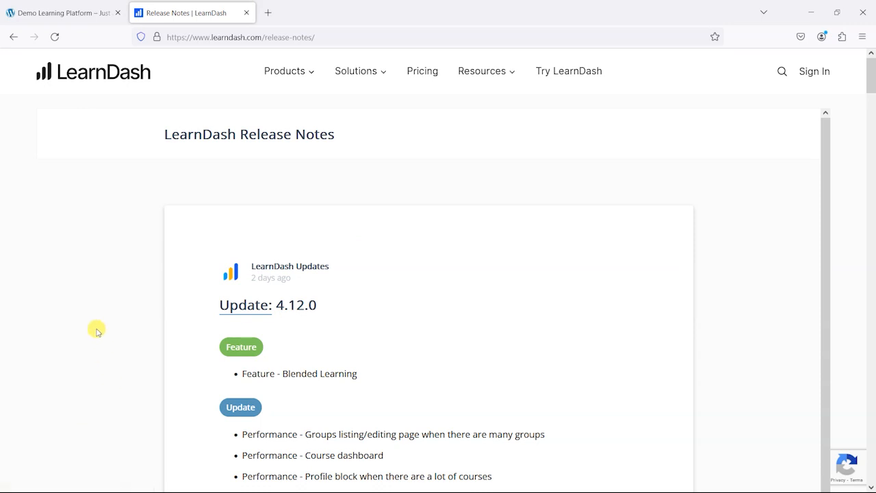
pyautogui.scroll(-3)
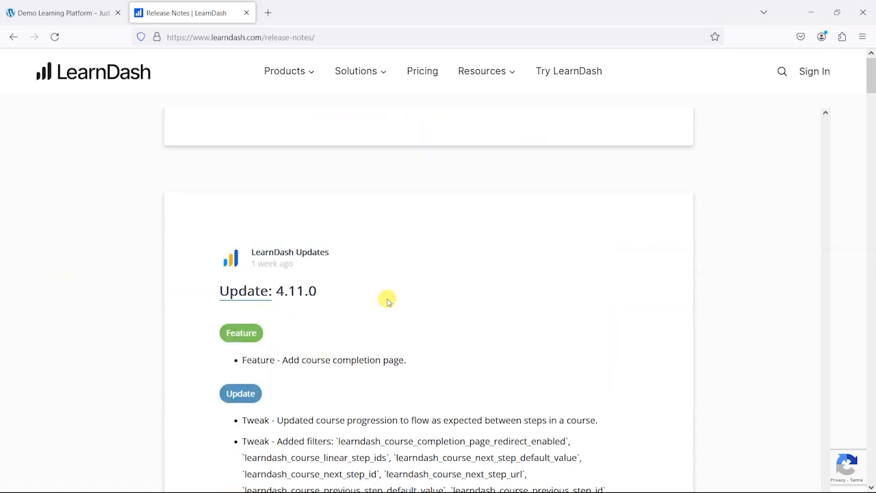
pyautogui.moveTo(290, 296)
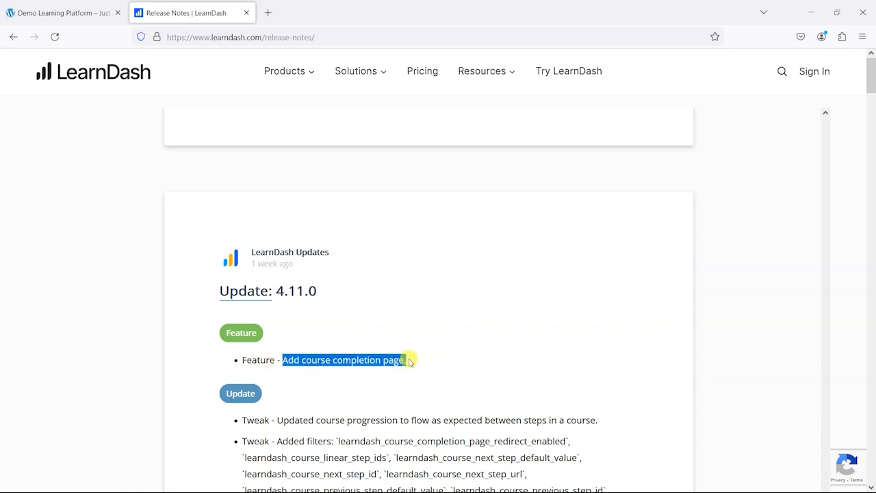
pyautogui.click(98, 282)
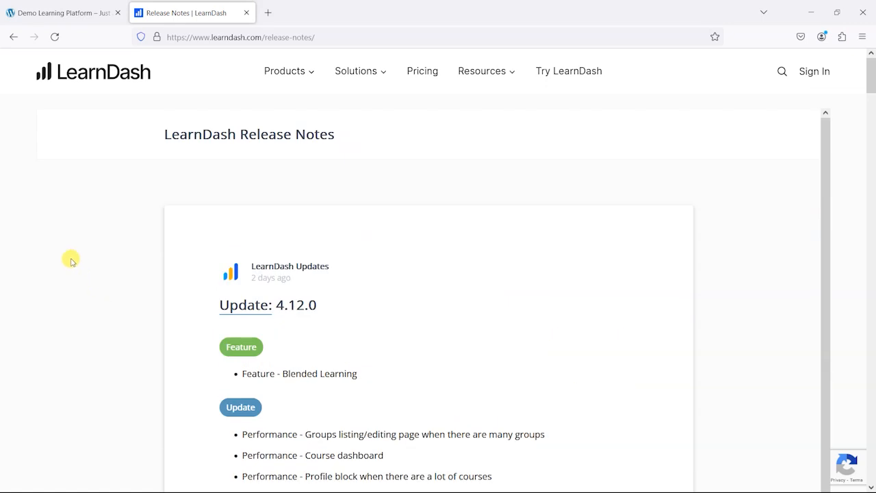
pyautogui.scroll(-3)
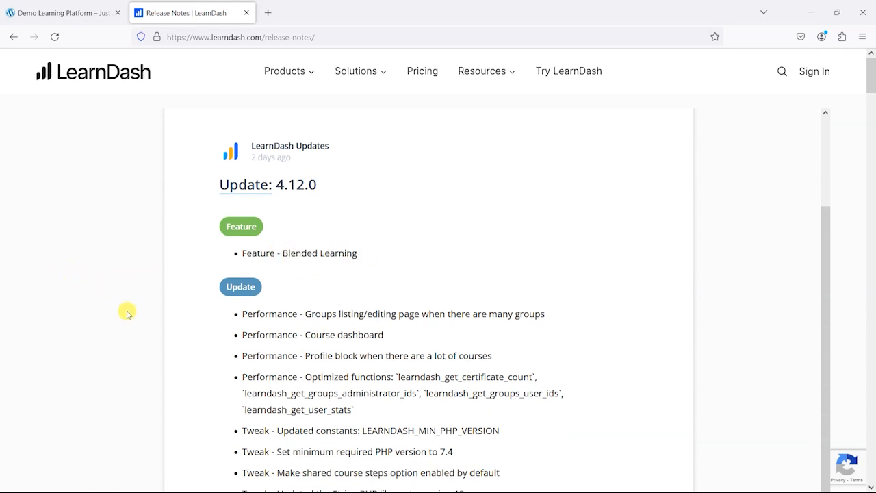
pyautogui.scroll(-3)
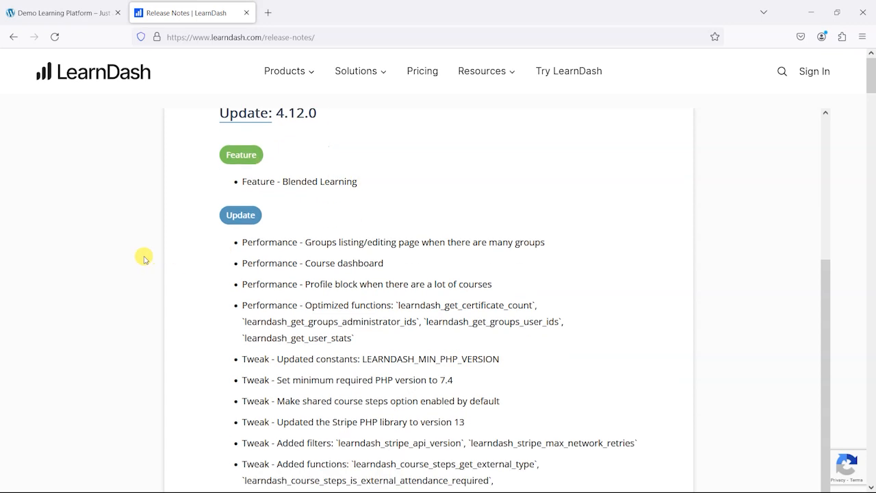
pyautogui.scroll(-3)
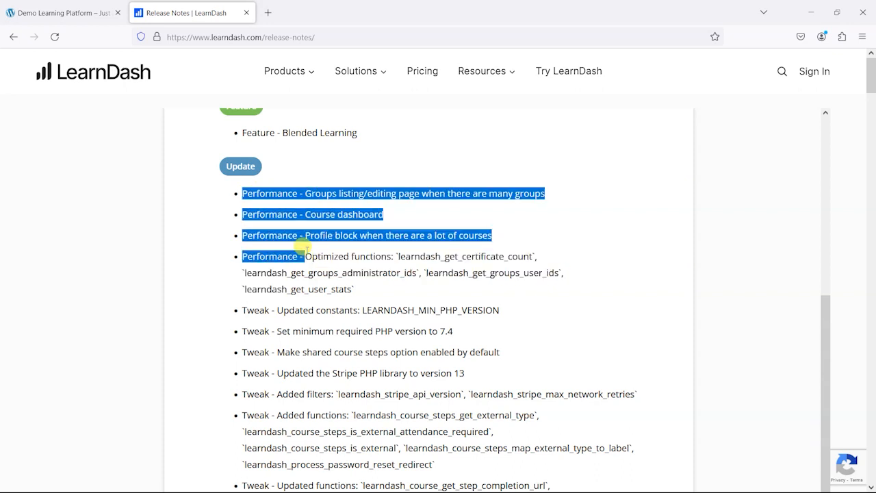
pyautogui.click(312, 265)
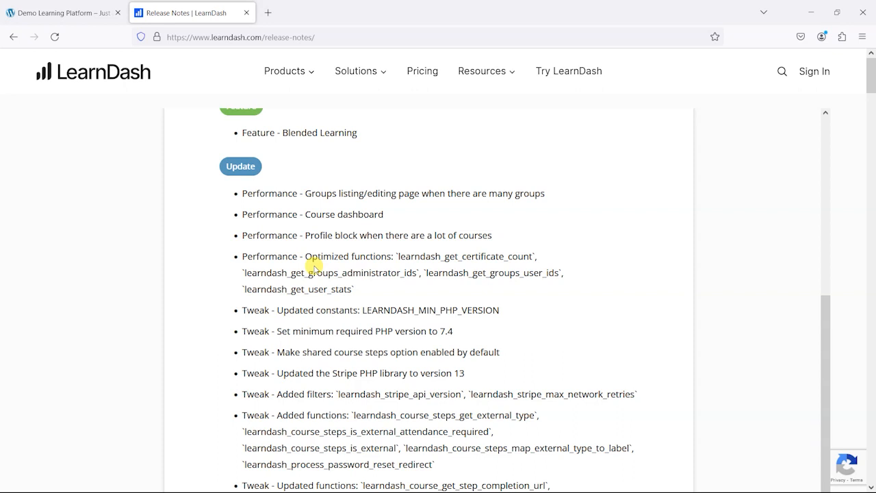
pyautogui.scroll(-3)
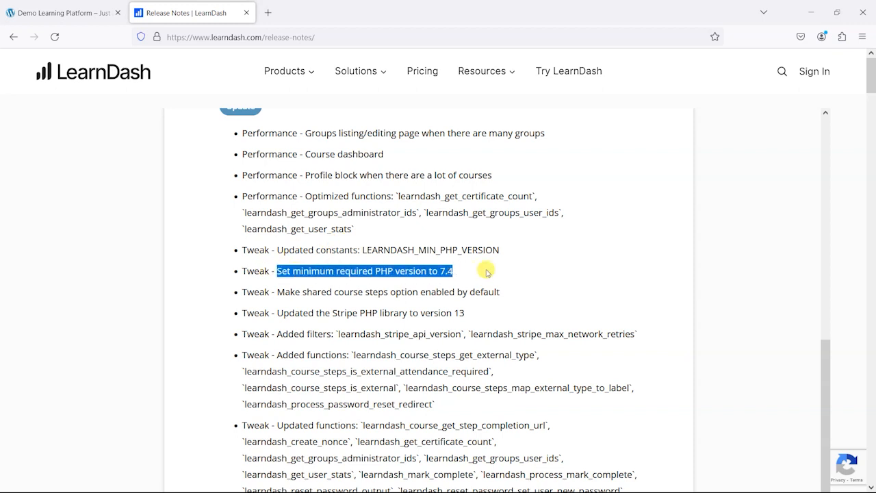
pyautogui.moveTo(436, 281)
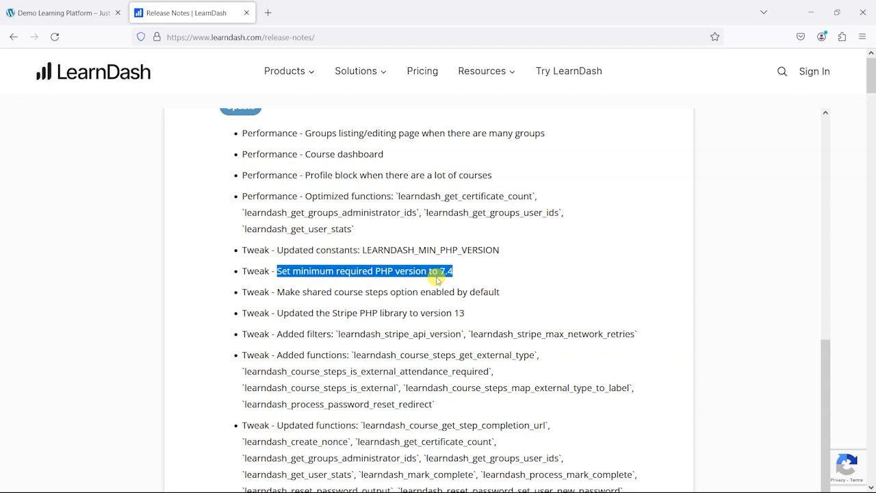
pyautogui.moveTo(482, 279)
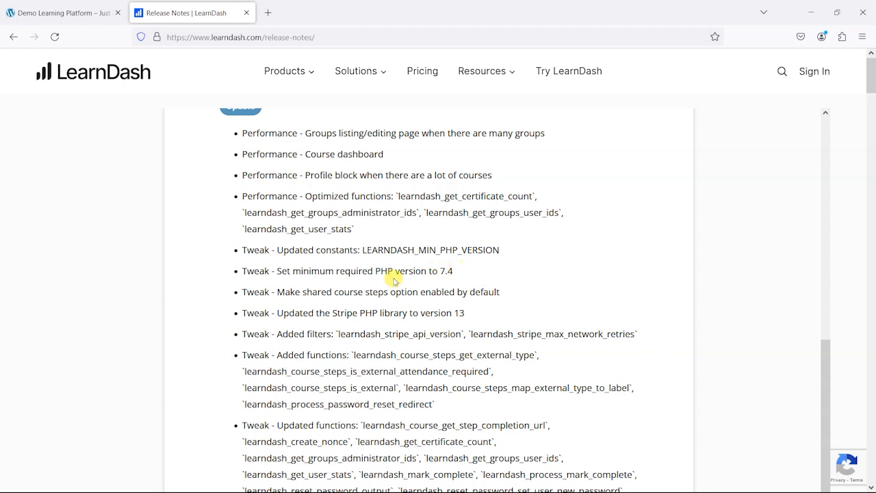
pyautogui.moveTo(460, 279)
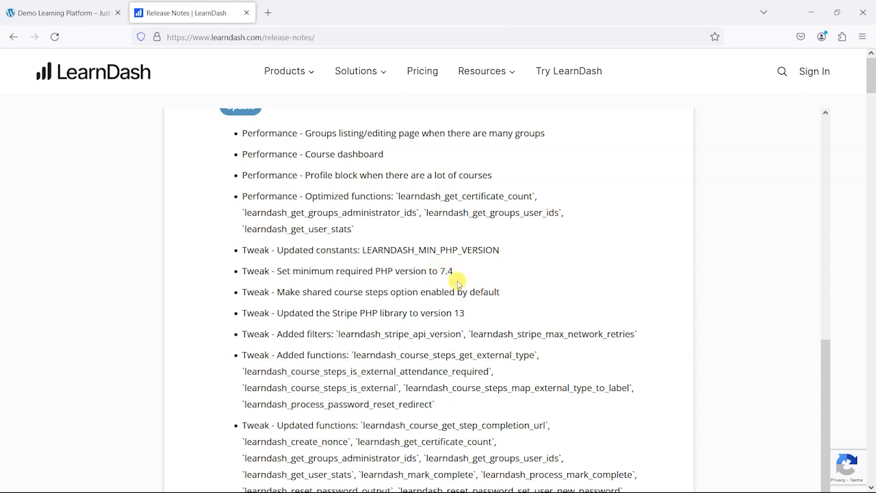
pyautogui.moveTo(443, 263)
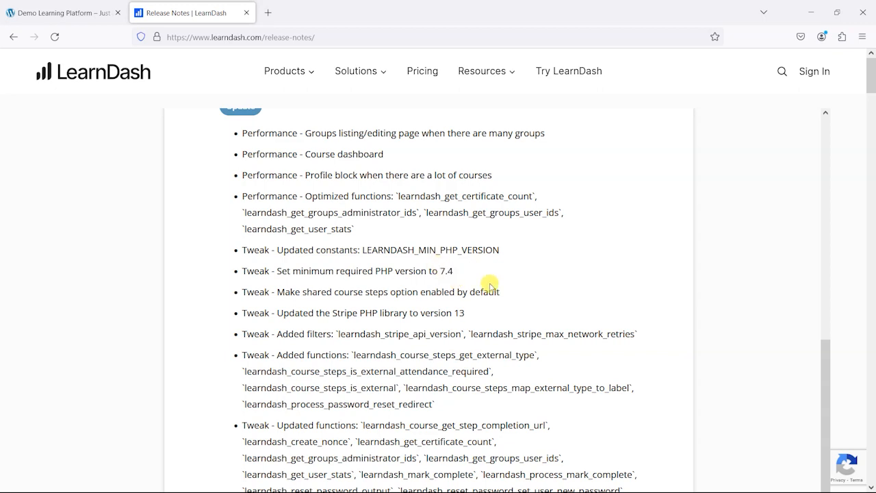
pyautogui.scroll(-3)
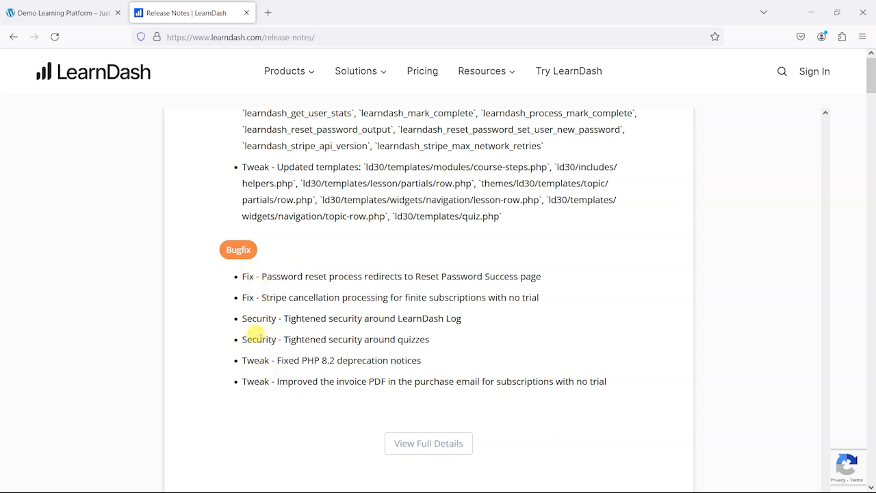
pyautogui.moveTo(244, 318); pyautogui.dragTo(430, 339)
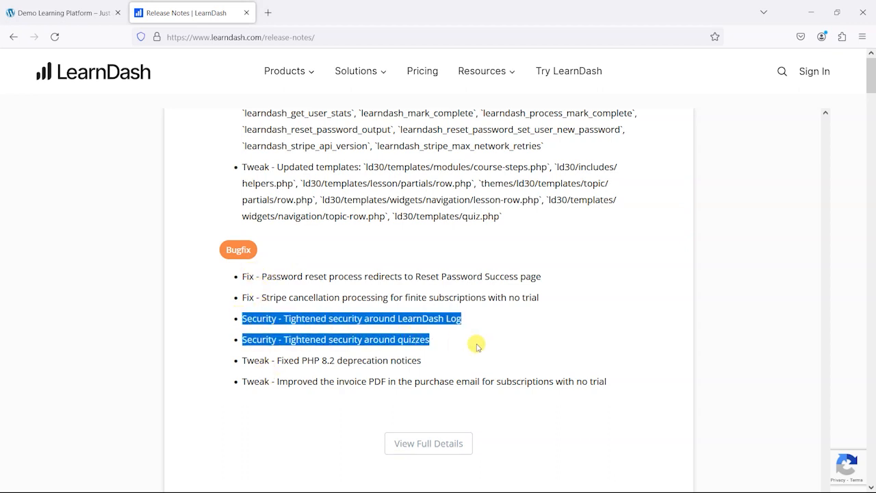
pyautogui.click(438, 345)
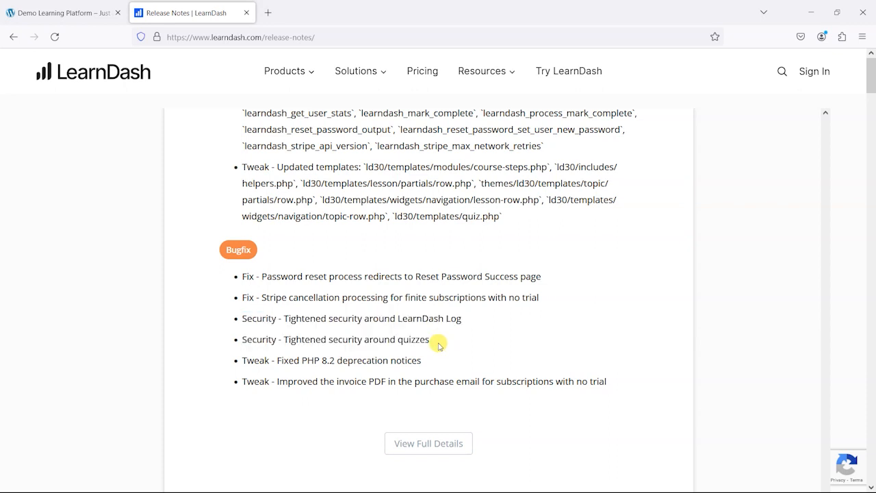
pyautogui.moveTo(451, 345)
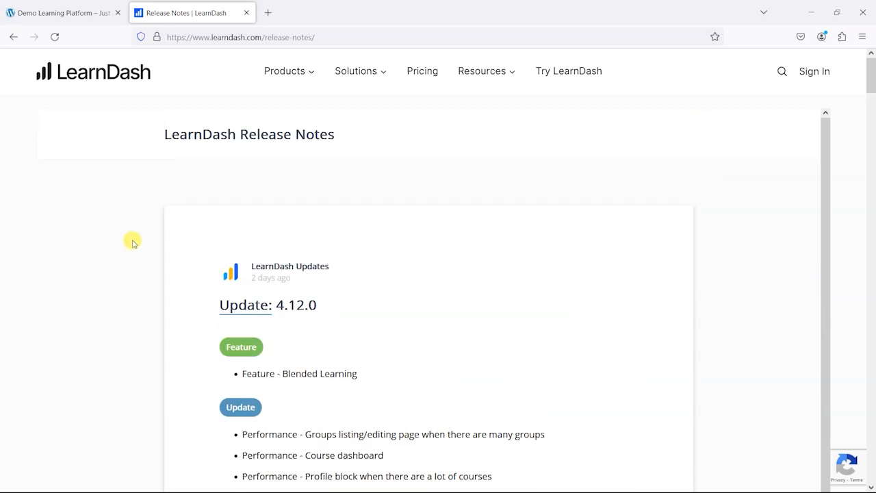
pyautogui.scroll(-3)
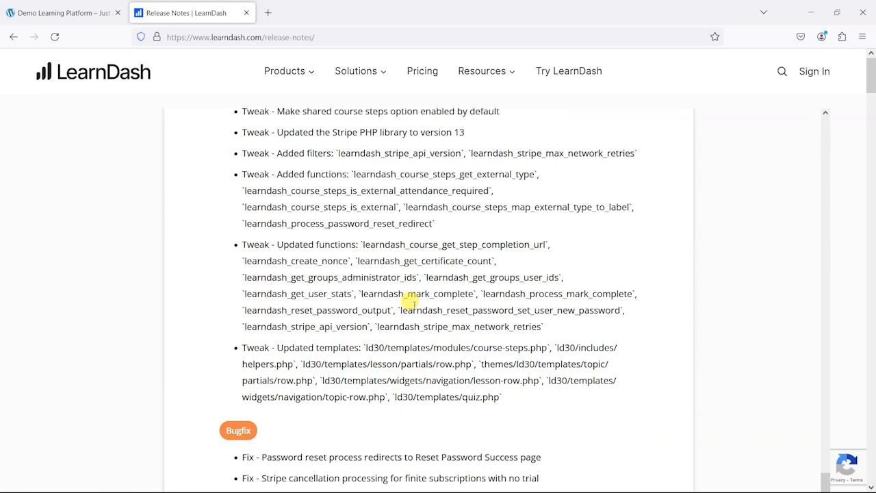
pyautogui.scroll(-3)
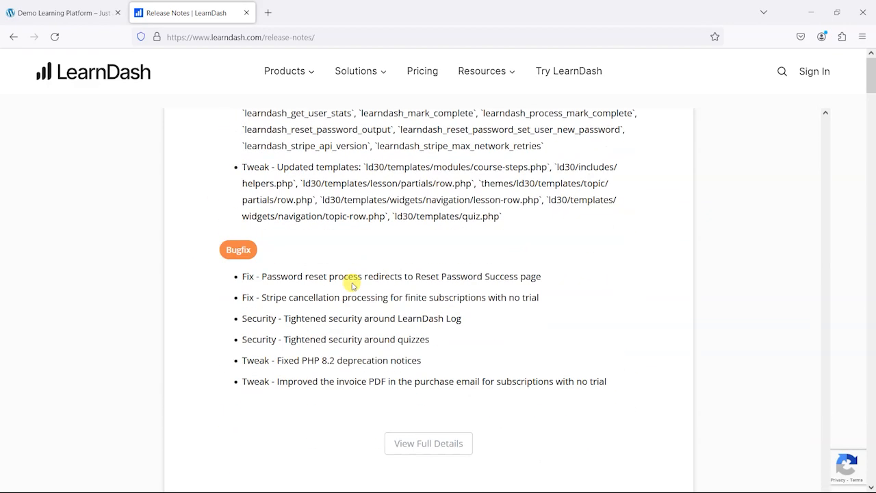
pyautogui.moveTo(241, 313)
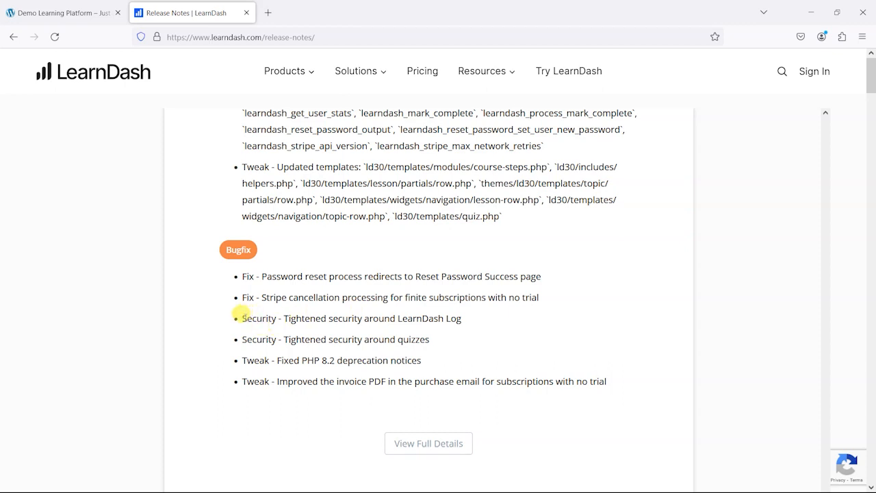
pyautogui.moveTo(244, 318); pyautogui.dragTo(430, 339)
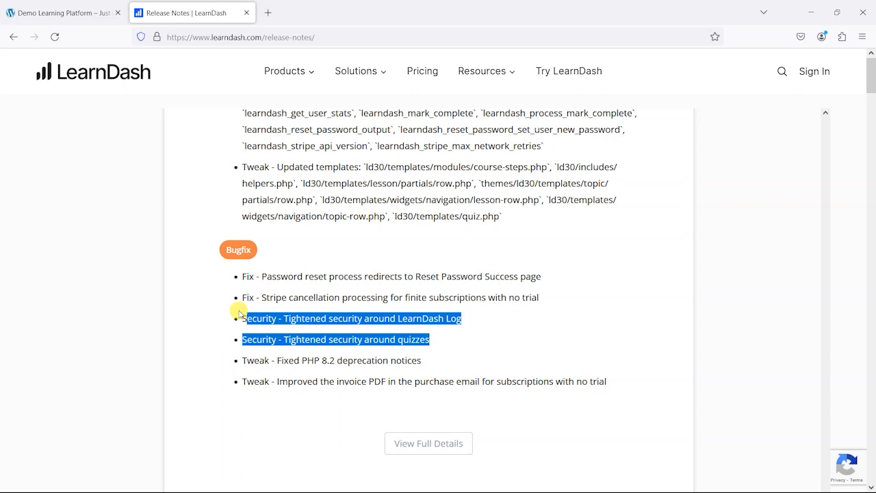
pyautogui.click(457, 342)
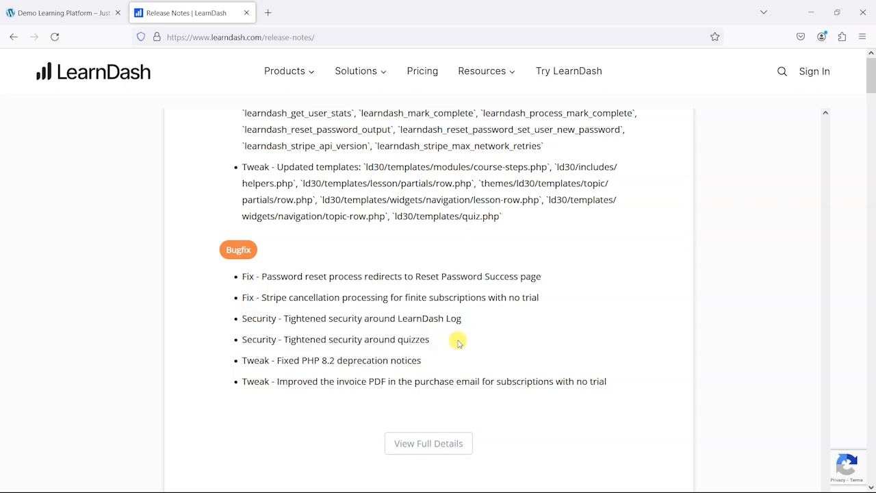
pyautogui.moveTo(480, 334)
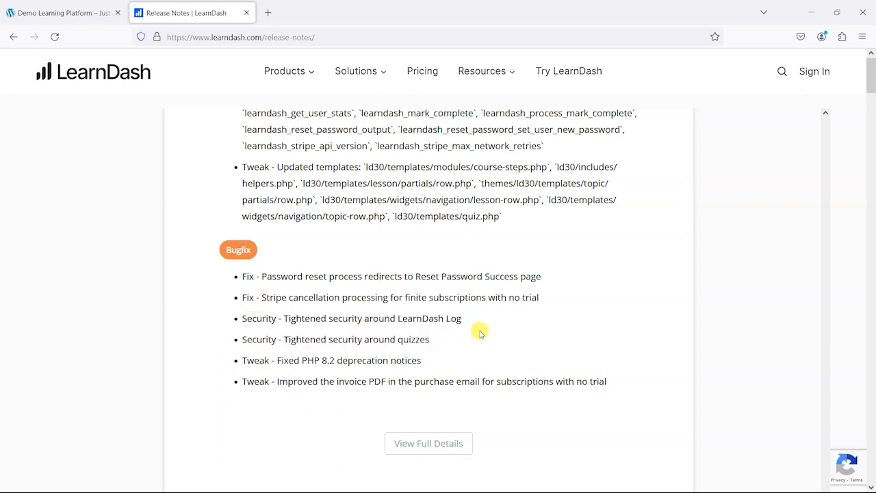
pyautogui.moveTo(479, 333); pyautogui.dragTo(228, 326)
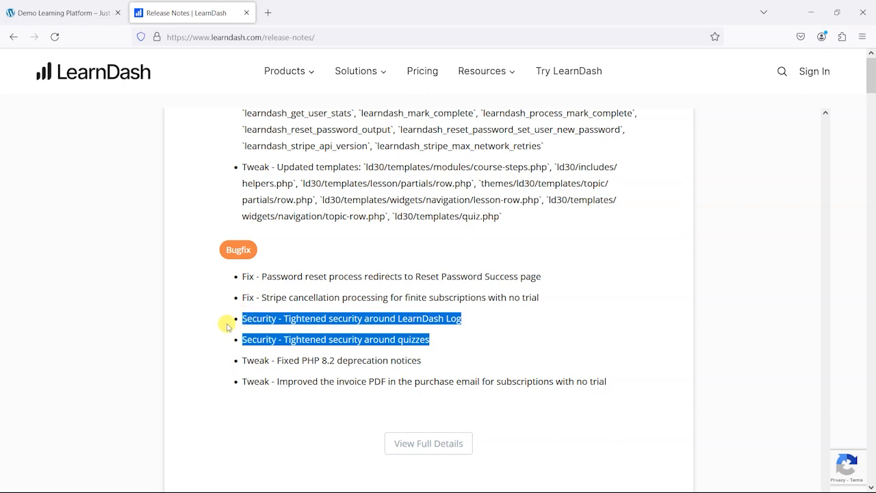
pyautogui.moveTo(312, 334)
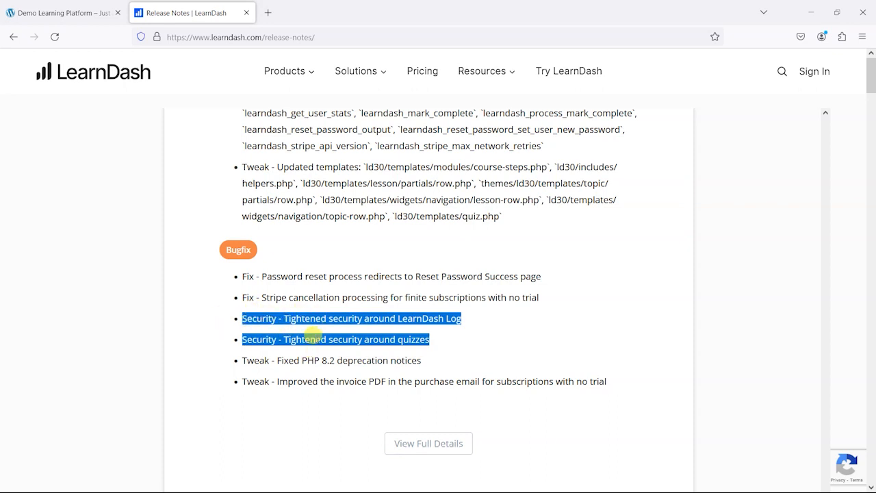
pyautogui.moveTo(454, 369)
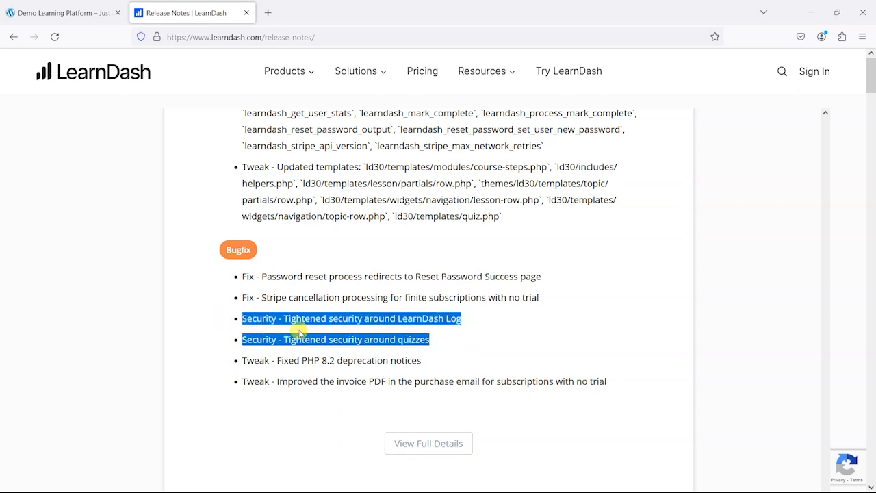
pyautogui.scroll(3)
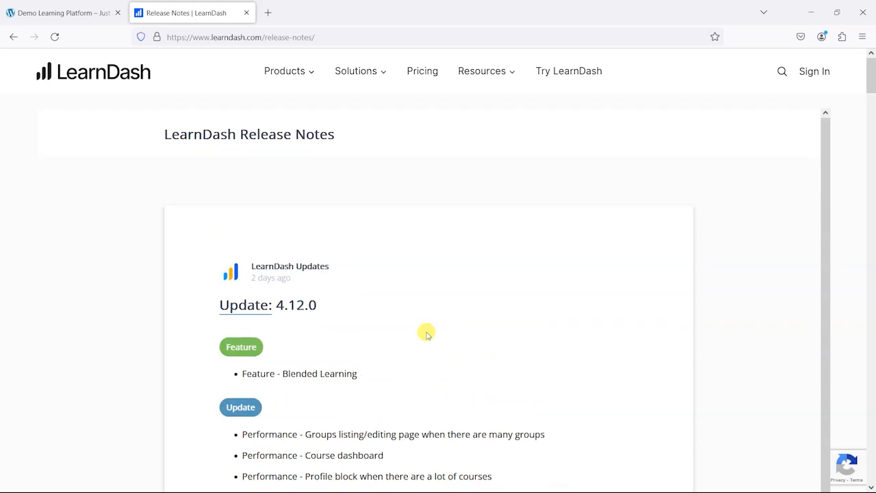
pyautogui.scroll(-3)
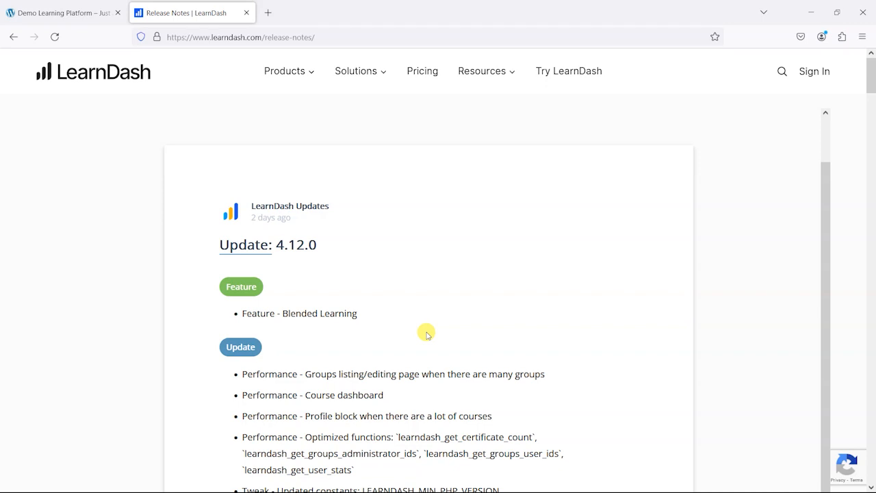
pyautogui.scroll(-3)
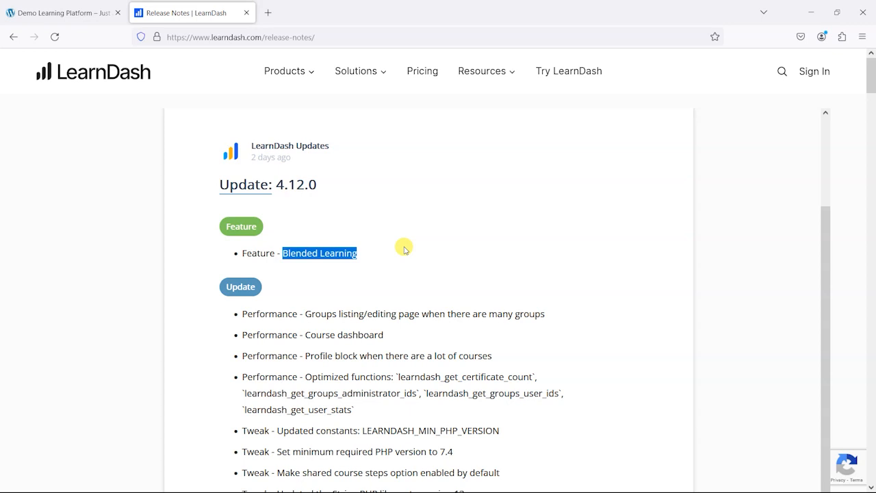
pyautogui.click(62, 12)
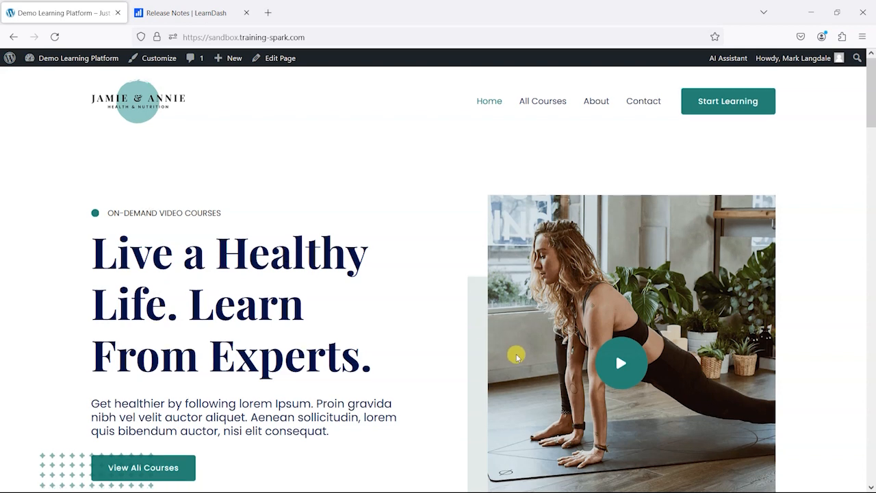
# - From All Courses, open the Healthy Eating for Healthy Life course page
pyautogui.scroll(-3)
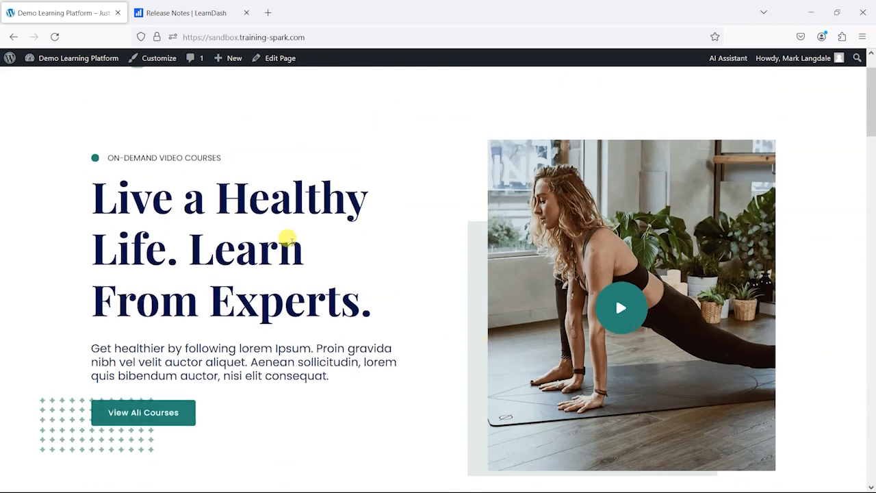
pyautogui.click(142, 412)
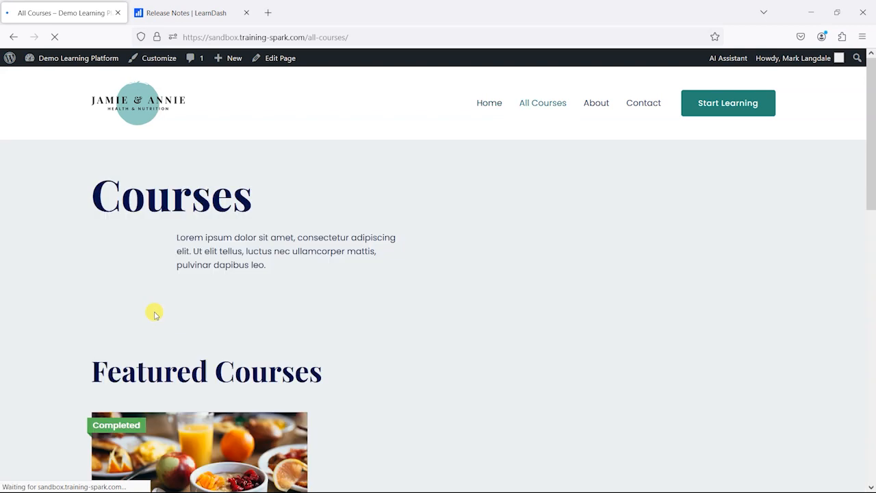
pyautogui.scroll(-3)
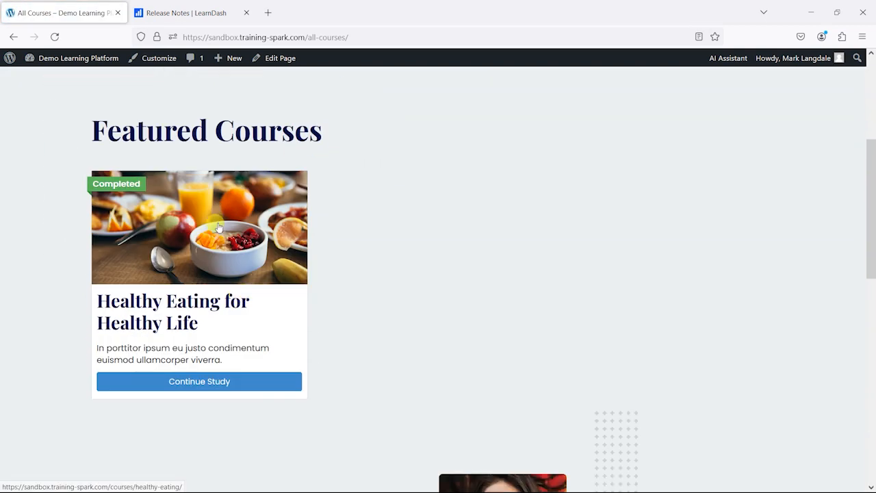
pyautogui.moveTo(233, 268)
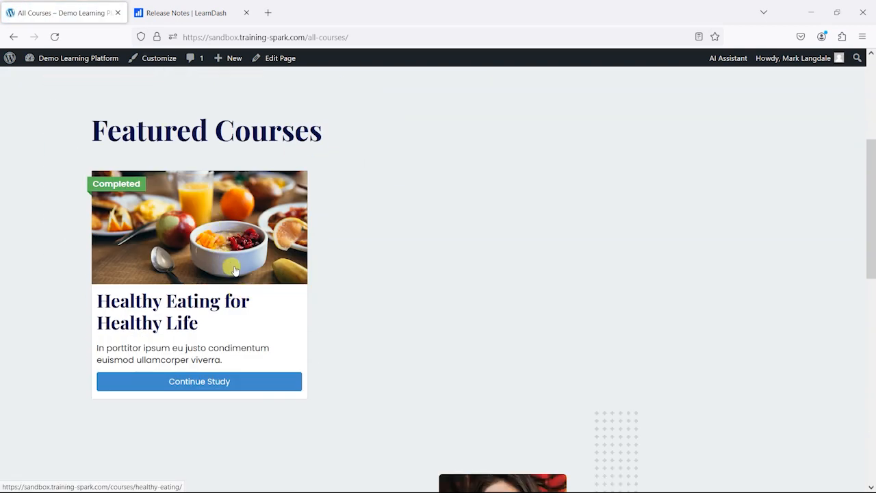
pyautogui.moveTo(236, 272)
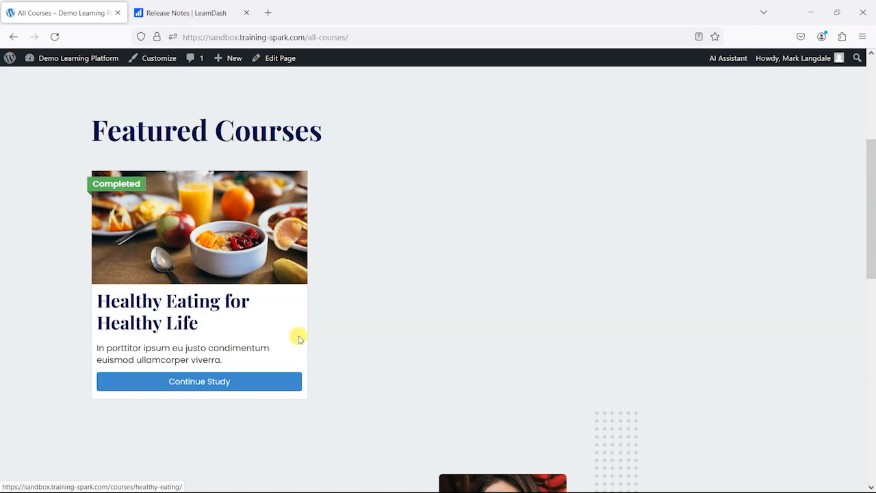
pyautogui.moveTo(323, 353)
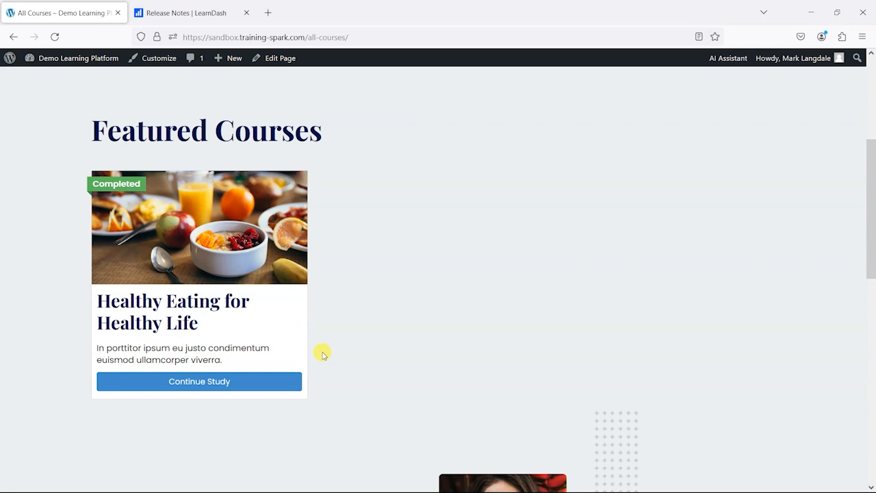
pyautogui.moveTo(517, 294)
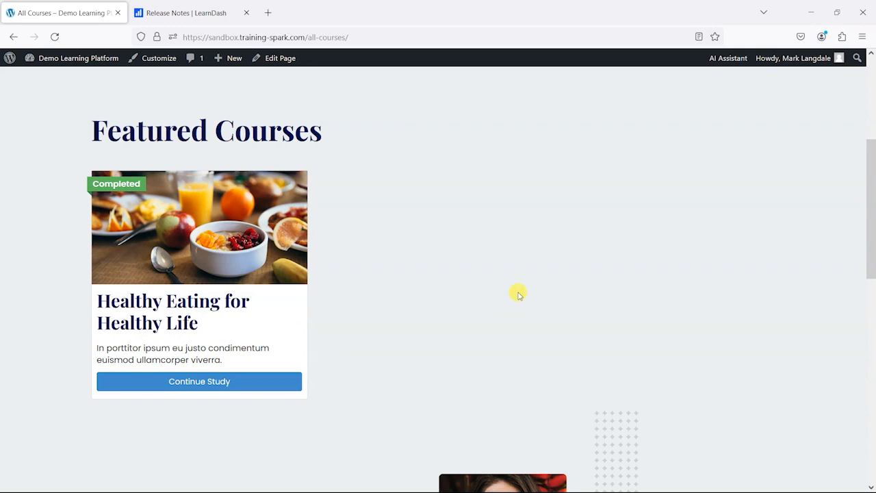
pyautogui.moveTo(372, 275)
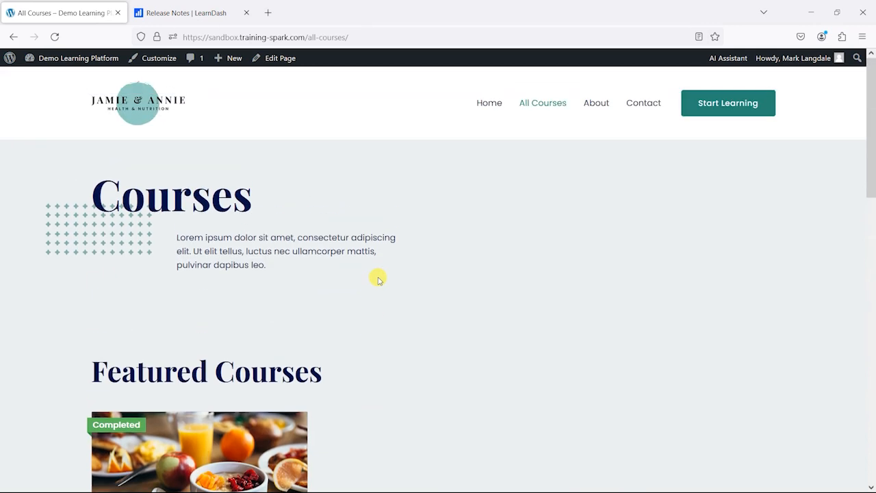
pyautogui.scroll(-3)
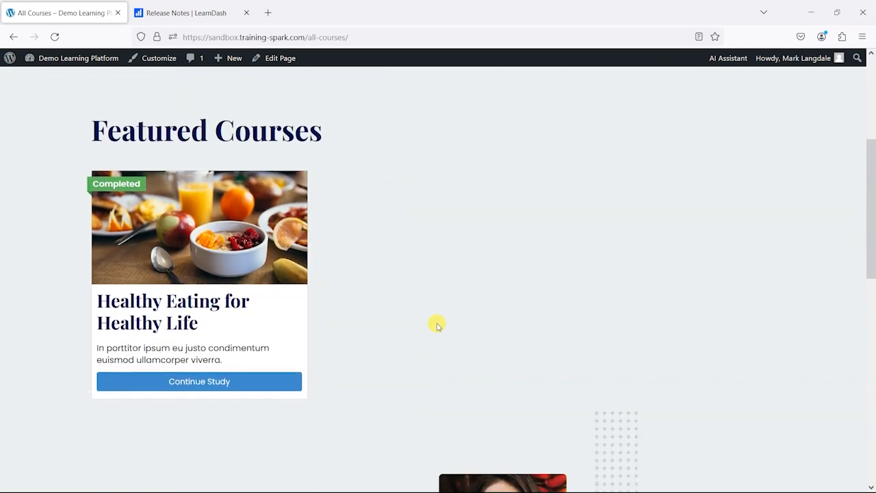
pyautogui.click(200, 380)
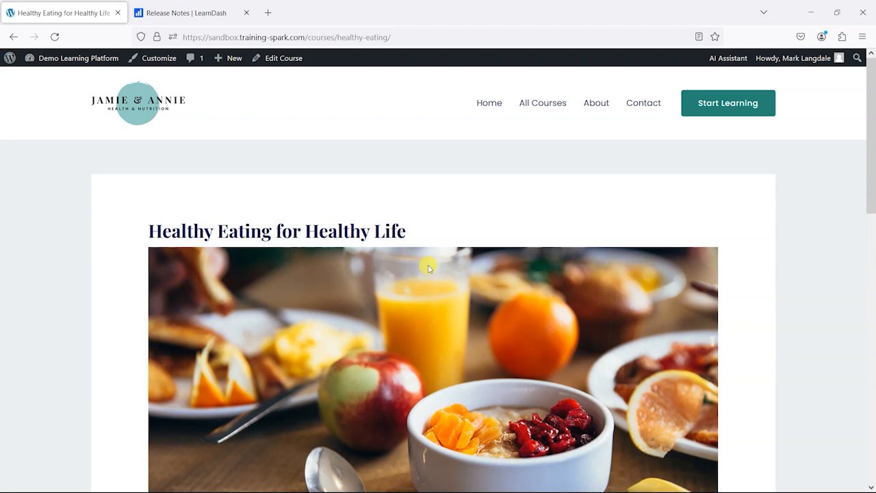
pyautogui.moveTo(423, 258)
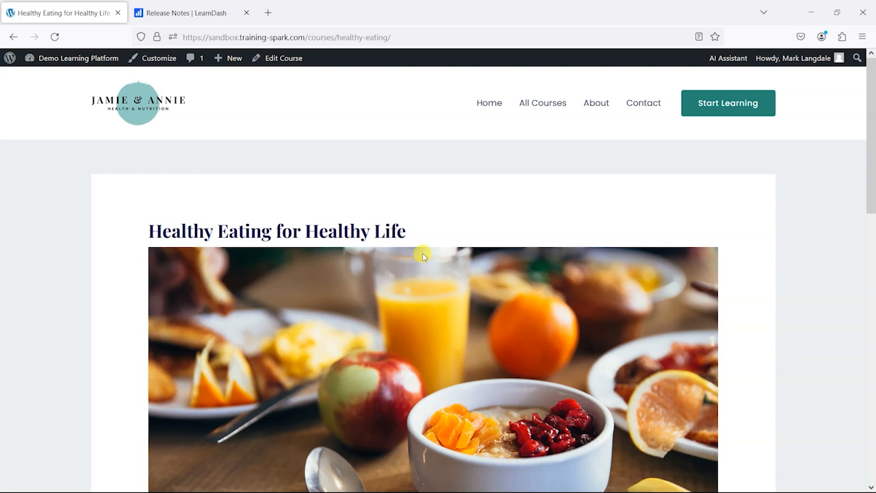
# - In Course Content, open the Drinking Fluids for Healthy Day lesson
pyautogui.scroll(-3)
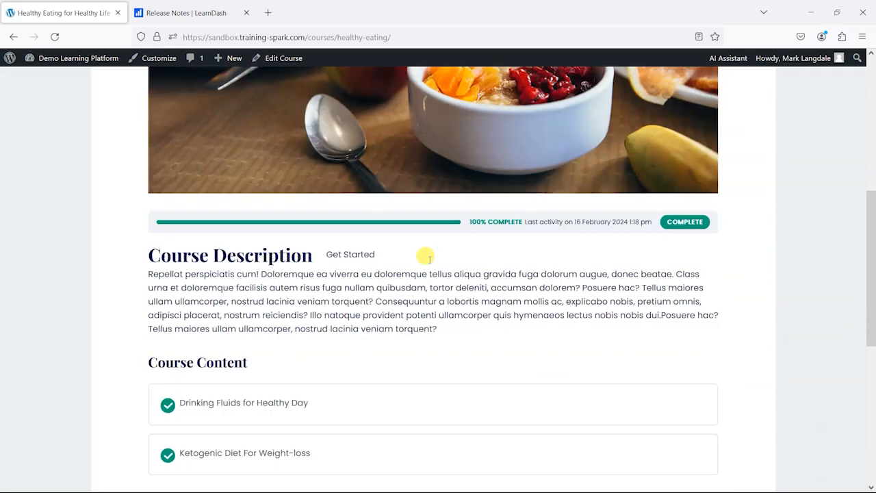
pyautogui.scroll(-3)
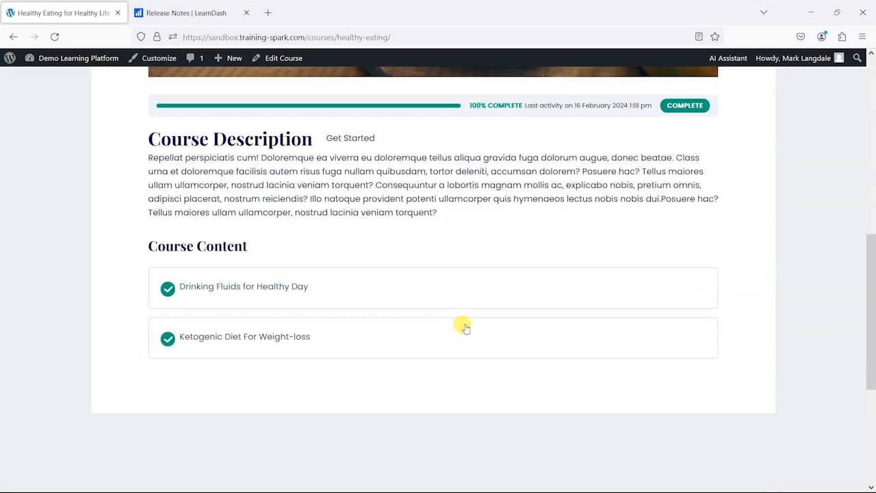
pyautogui.scroll(3)
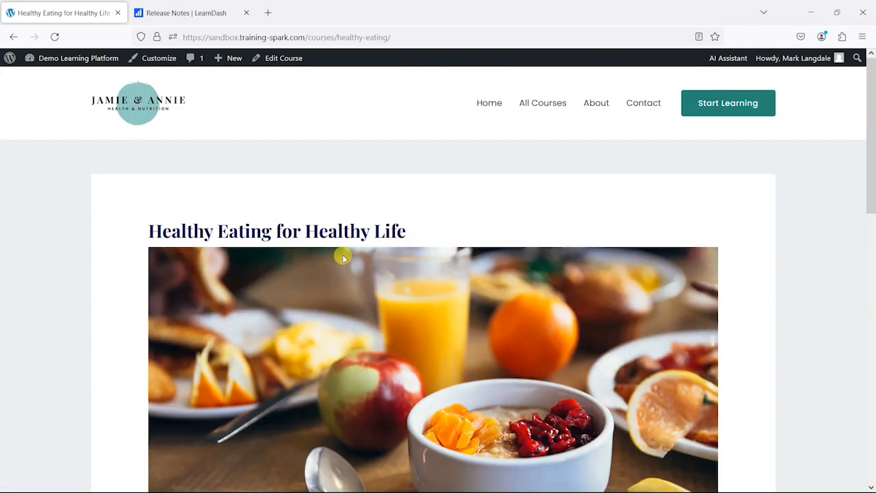
pyautogui.moveTo(126, 116)
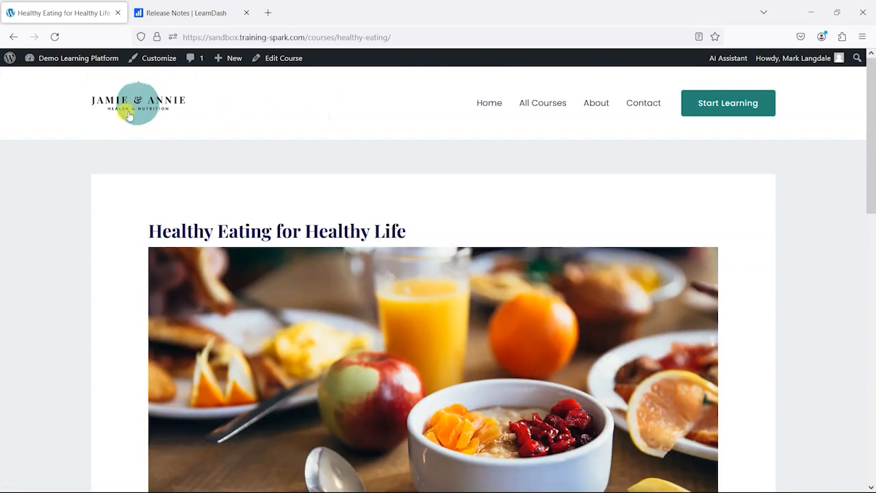
pyautogui.scroll(-3)
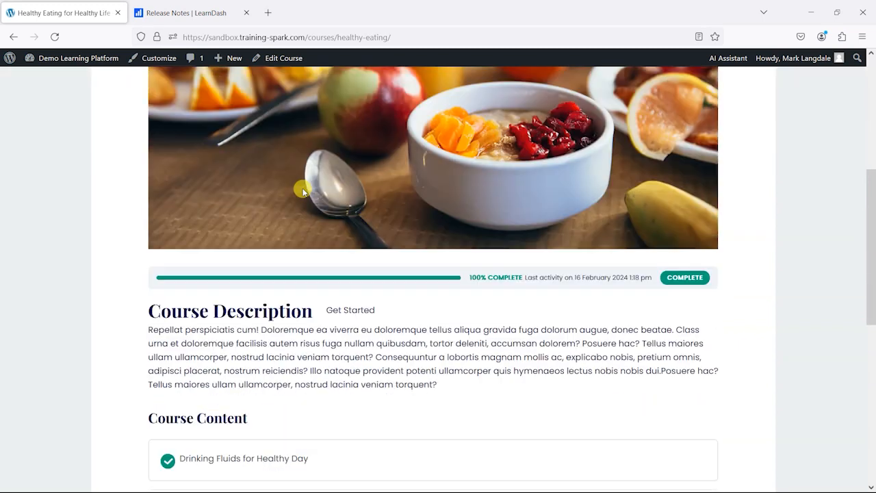
pyautogui.scroll(-3)
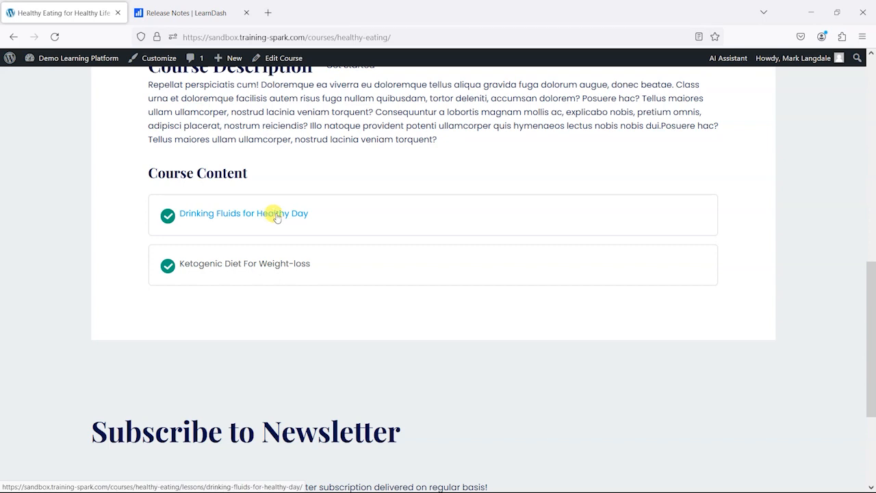
pyautogui.click(244, 214)
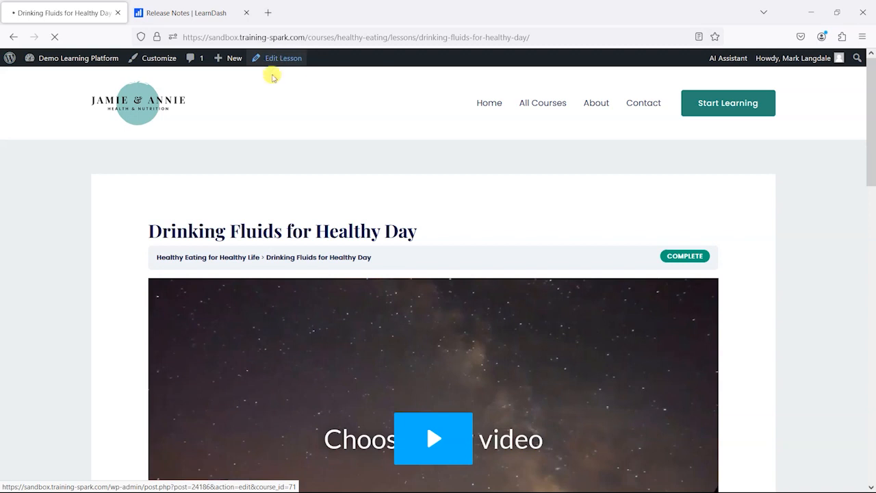
# - Edit the lesson and show the External Lesson help under Lesson Access Settings
pyautogui.click(282, 58)
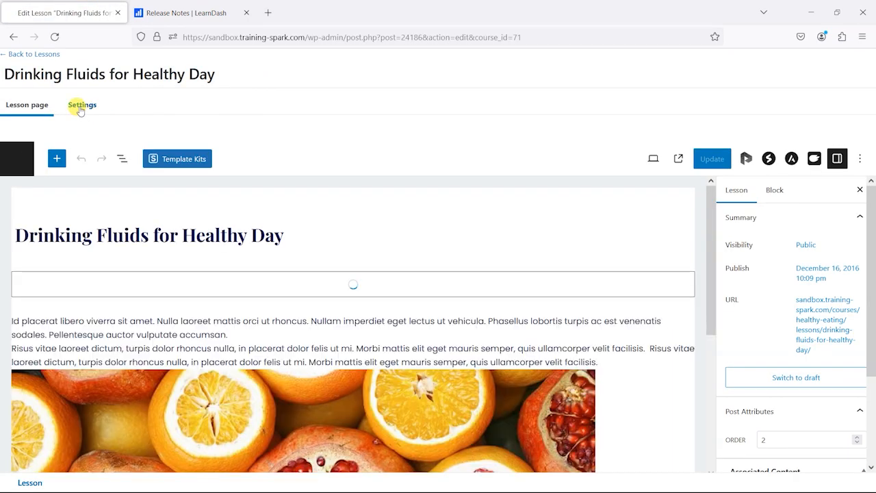
pyautogui.click(82, 104)
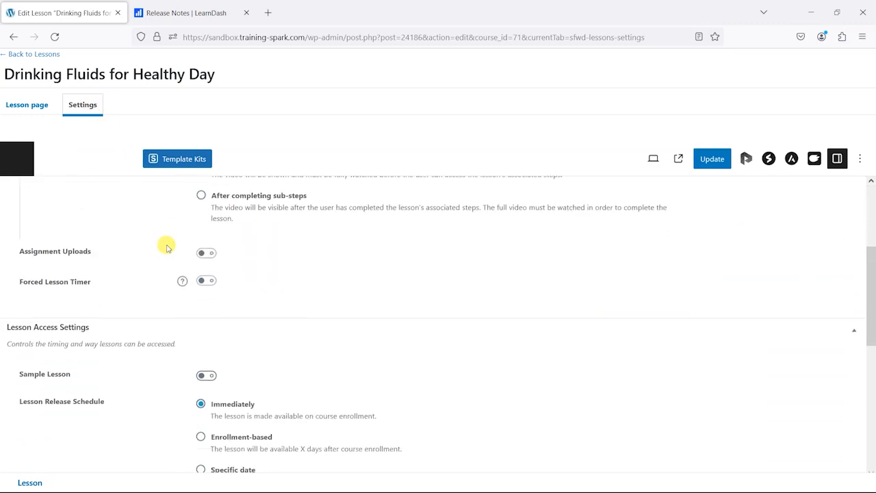
pyautogui.scroll(-3)
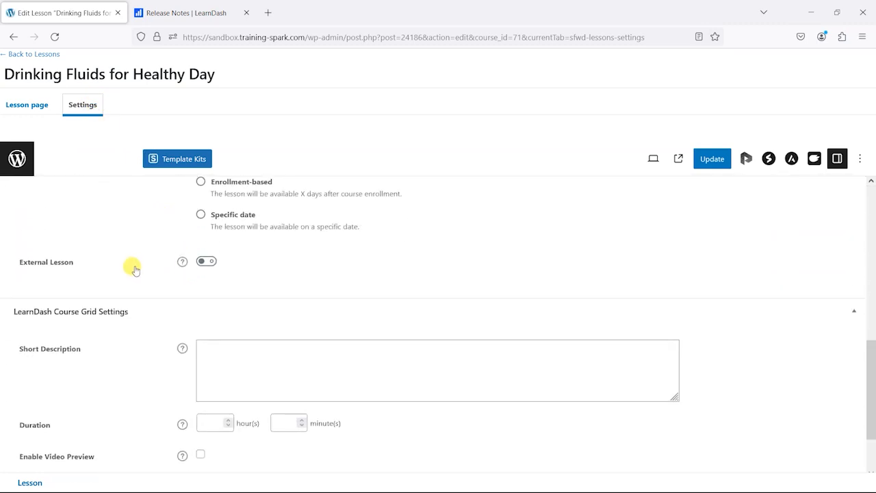
pyautogui.click(205, 260)
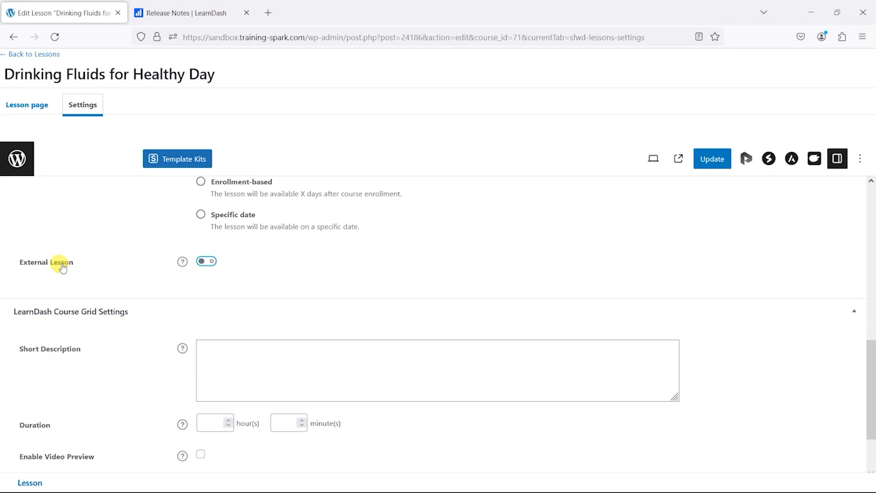
pyautogui.moveTo(62, 266)
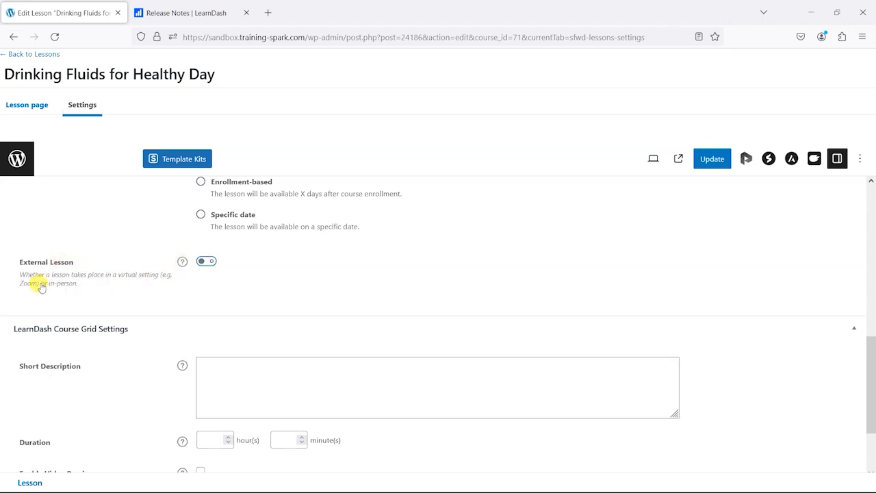
pyautogui.moveTo(107, 281)
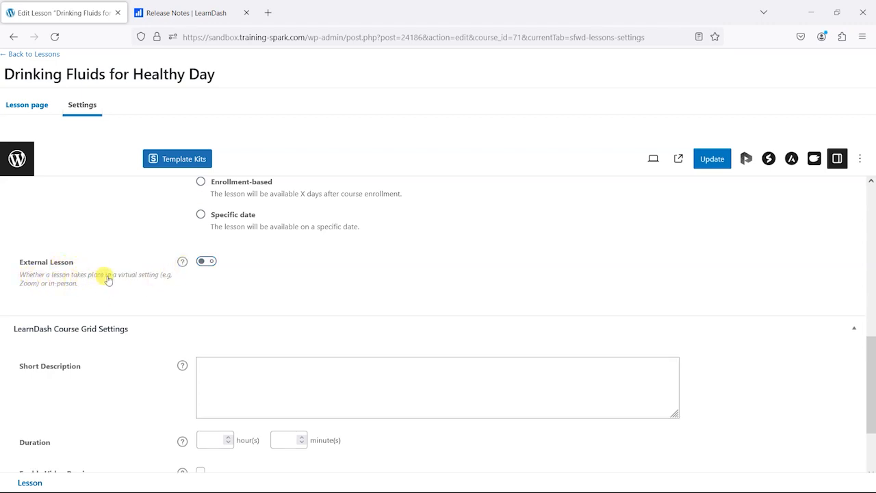
pyautogui.moveTo(46, 290)
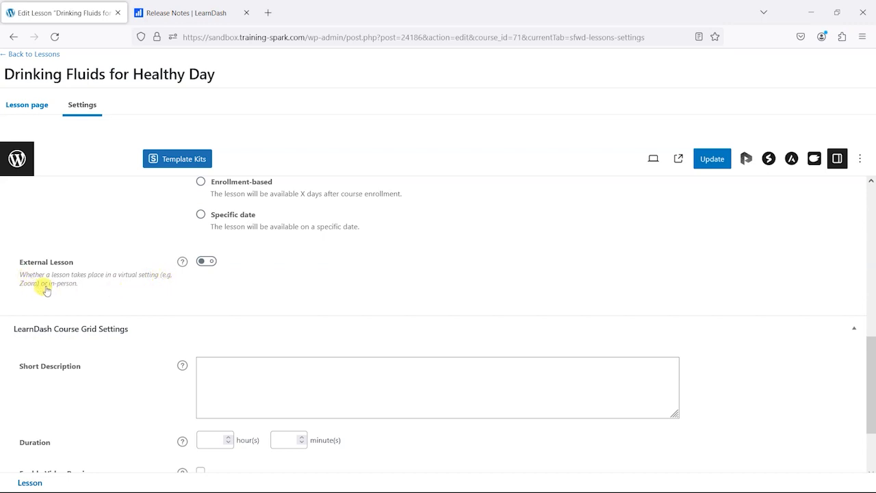
pyautogui.moveTo(182, 263)
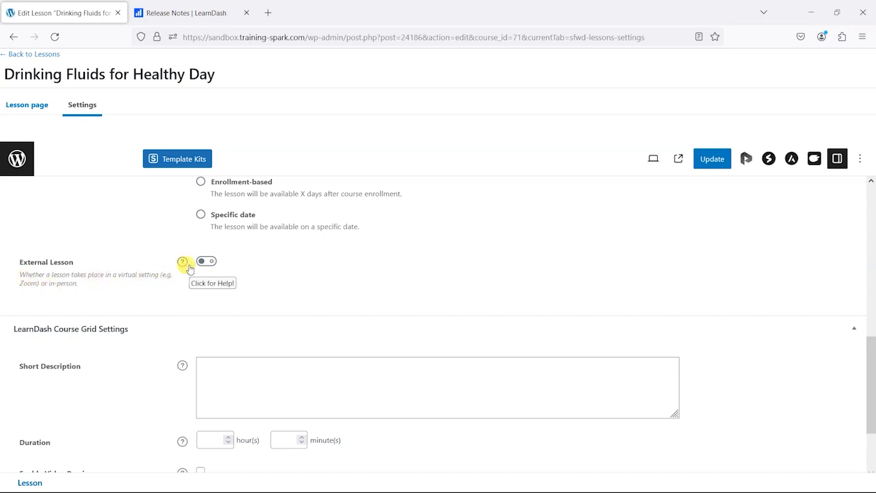
pyautogui.moveTo(164, 115)
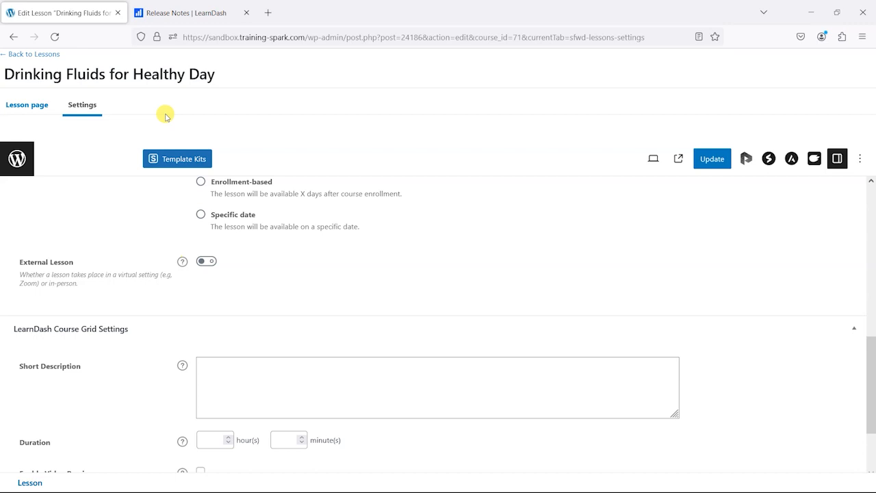
pyautogui.moveTo(208, 49)
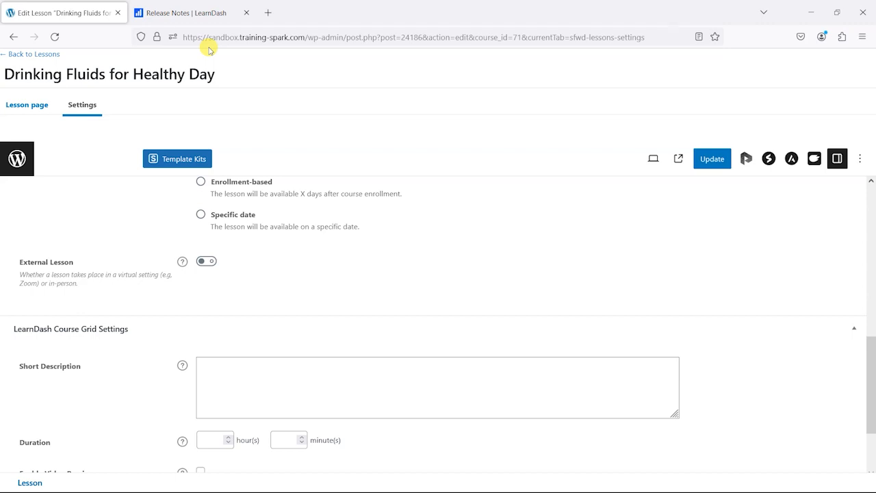
# - Make the lesson an external lesson of type In-Person
pyautogui.click(206, 260)
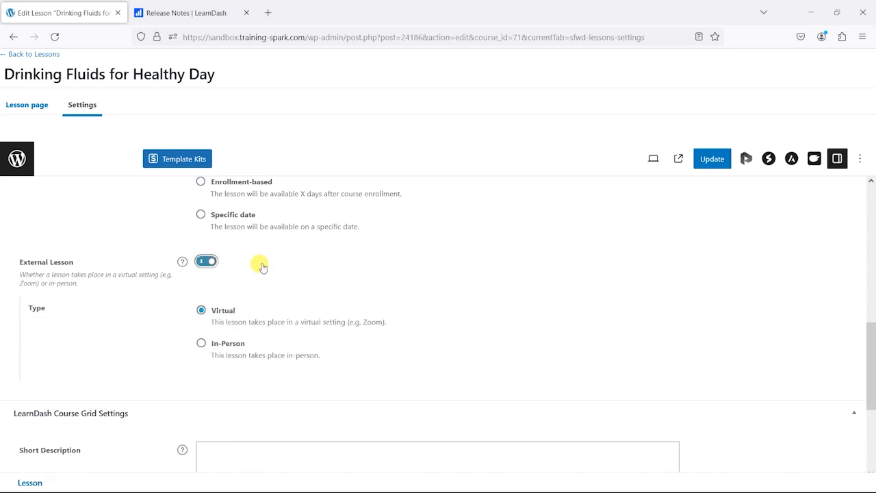
pyautogui.scroll(-3)
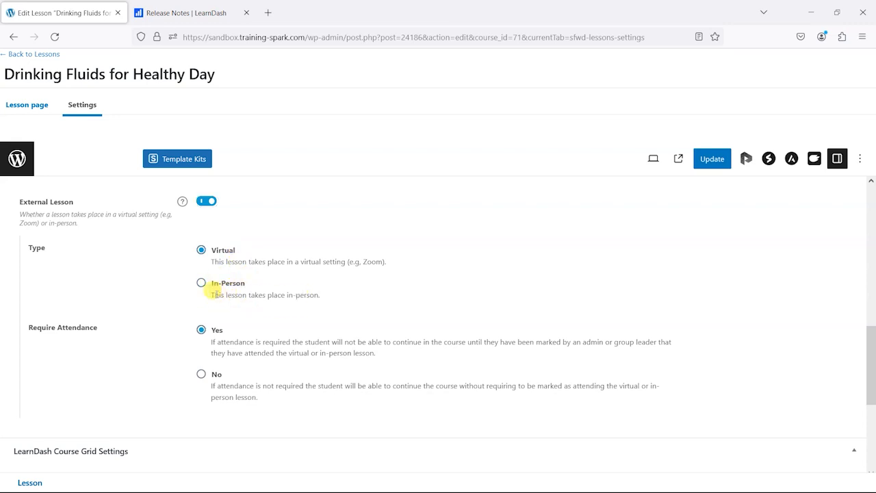
pyautogui.tripleClick(264, 294)
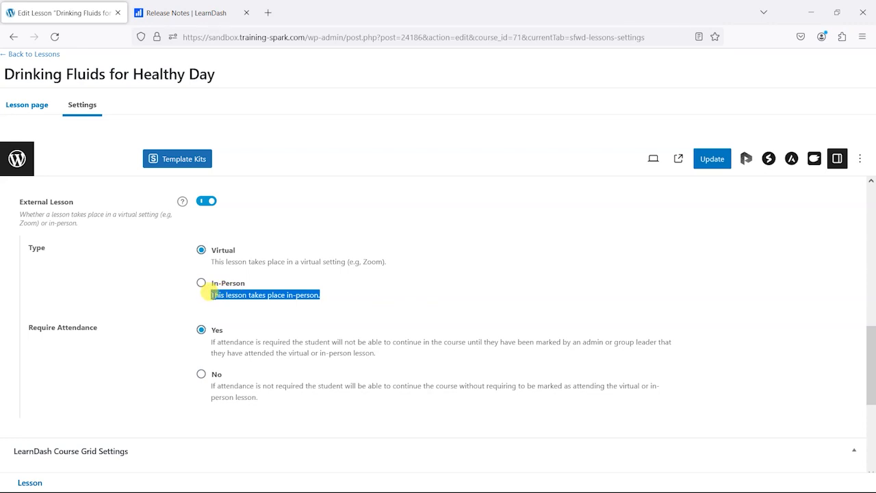
pyautogui.moveTo(189, 267)
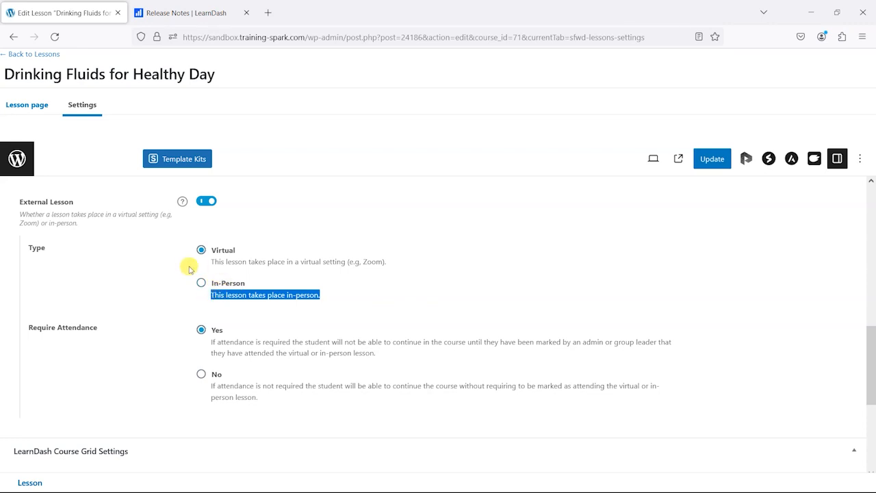
pyautogui.scroll(-3)
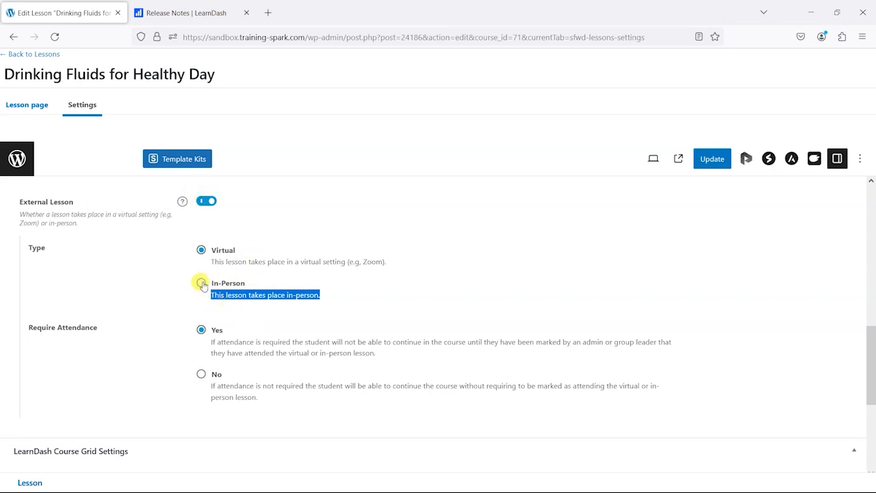
pyautogui.click(202, 283)
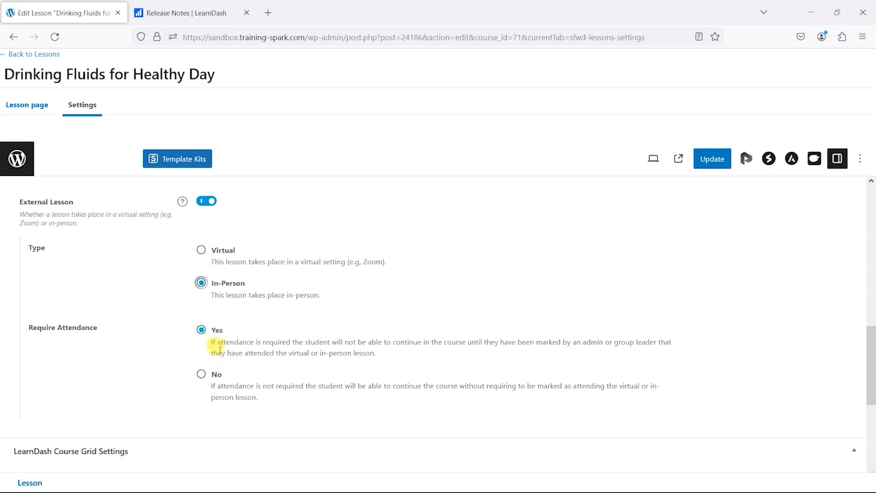
# - Keep Require Attendance on Yes and update the lesson
pyautogui.click(711, 159)
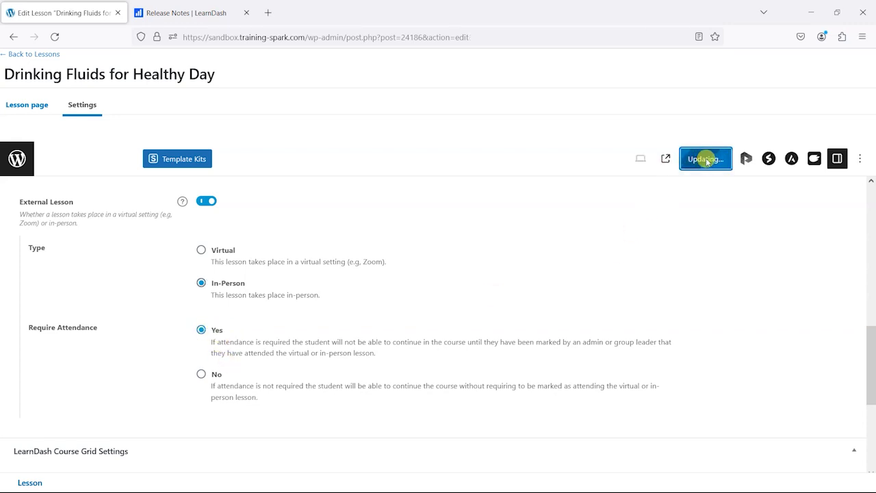
pyautogui.click(705, 159)
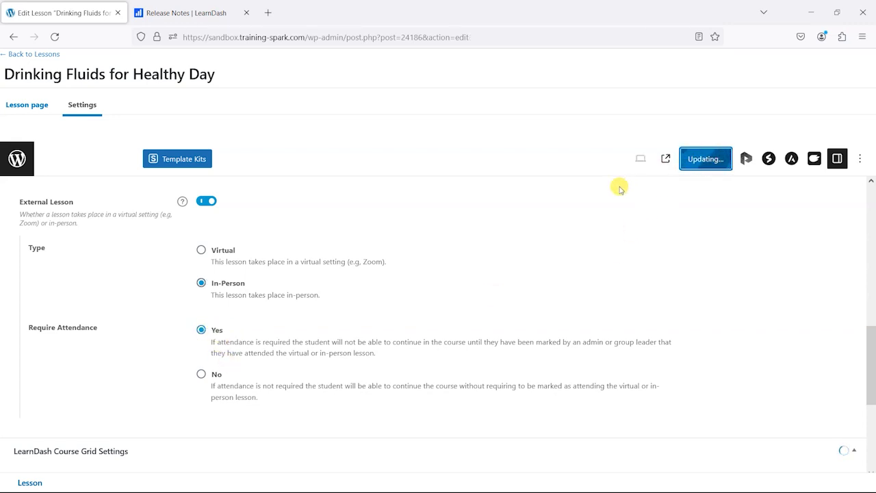
pyautogui.click(706, 159)
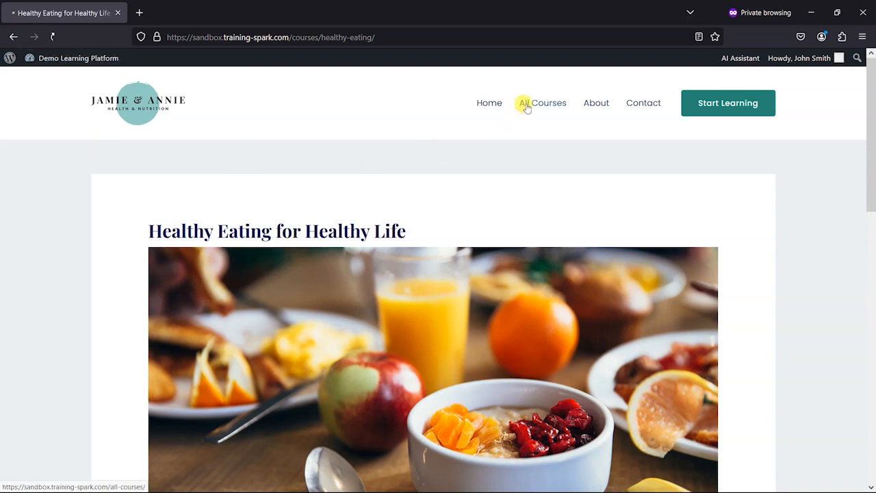
pyautogui.click(540, 103)
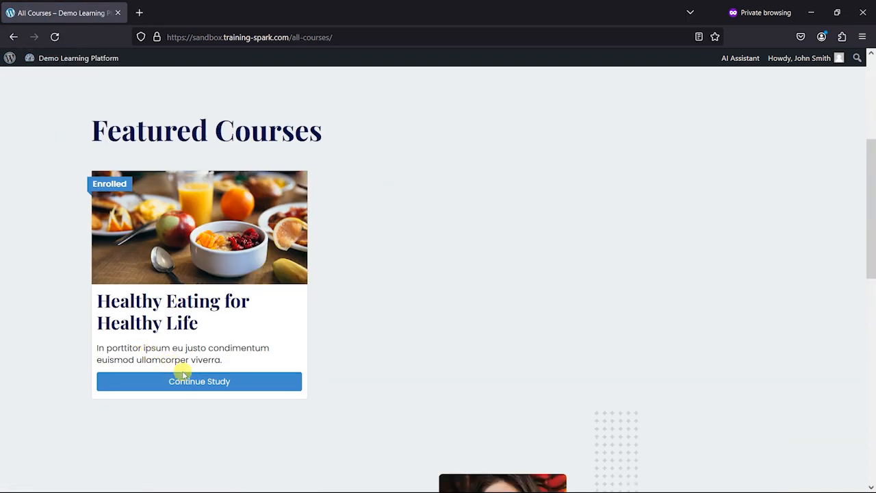
pyautogui.click(200, 380)
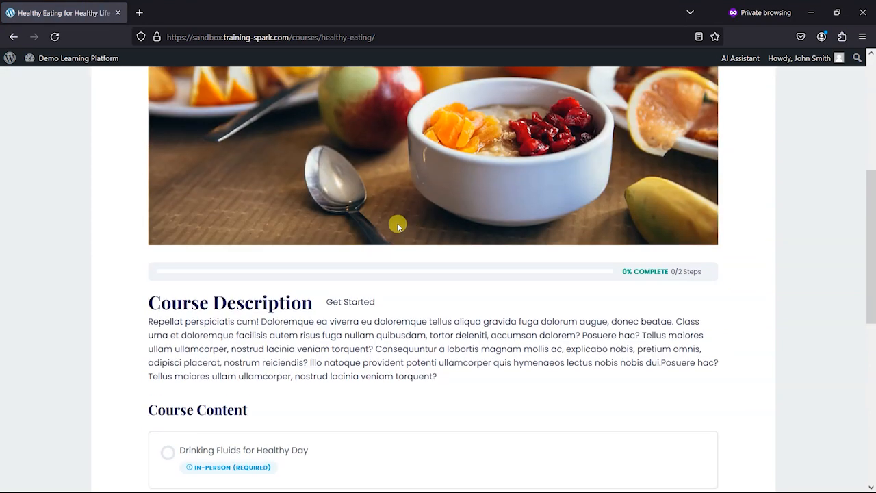
pyautogui.scroll(-3)
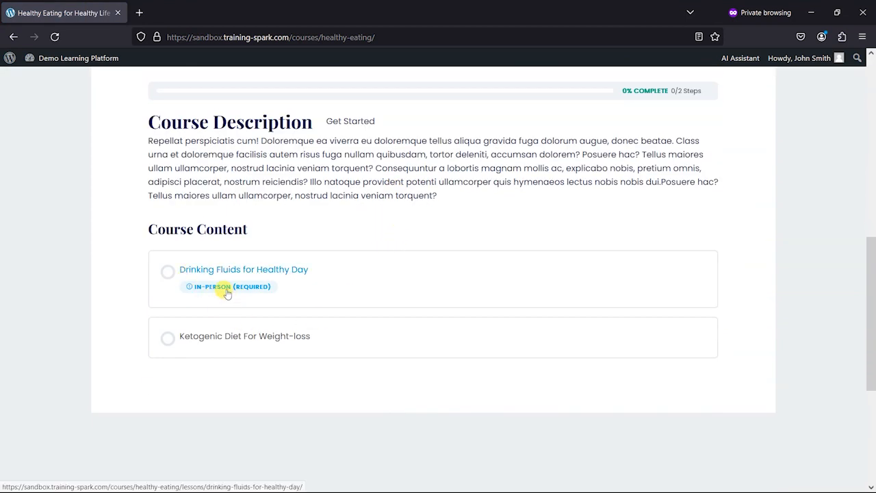
pyautogui.moveTo(192, 290)
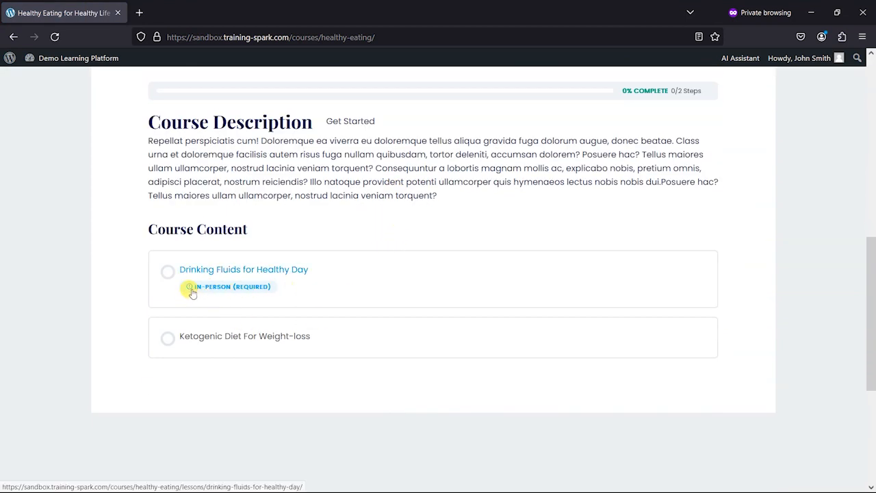
pyautogui.moveTo(238, 294)
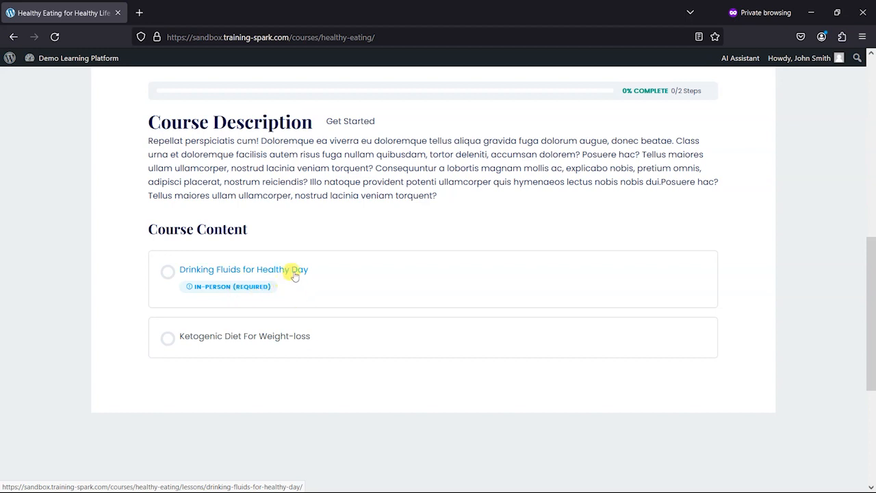
pyautogui.moveTo(252, 290)
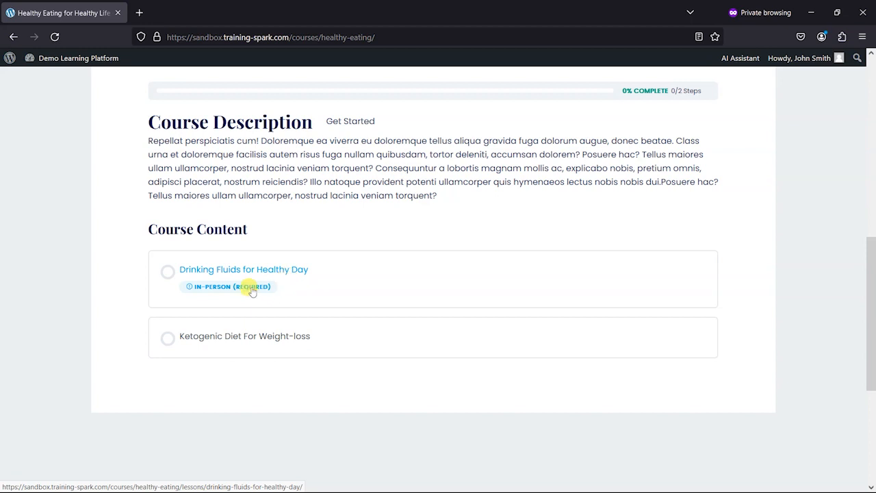
pyautogui.moveTo(258, 298)
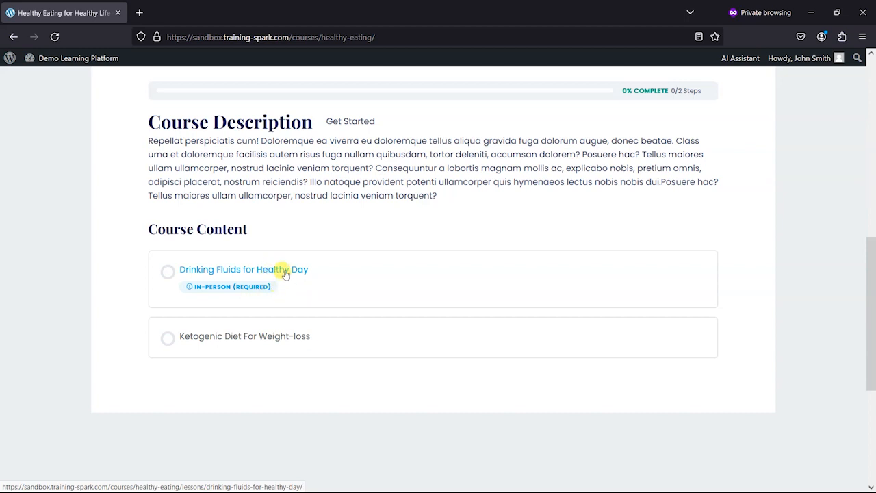
pyautogui.moveTo(249, 277)
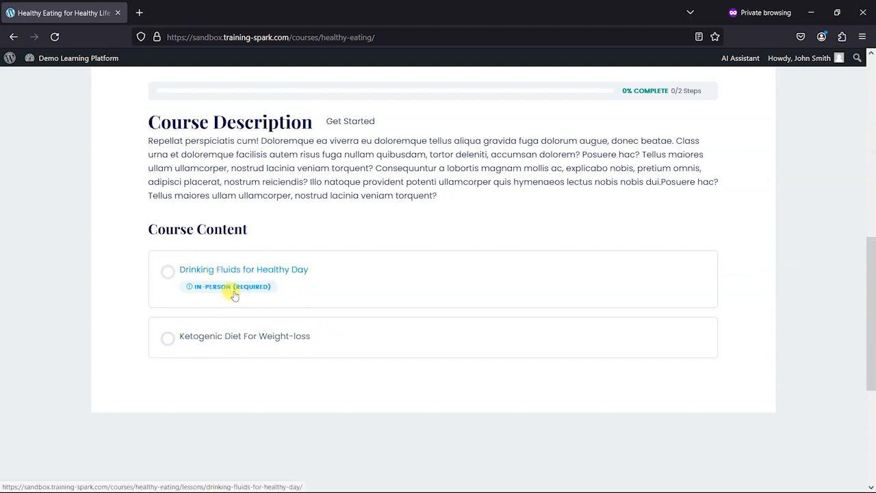
pyautogui.click(244, 268)
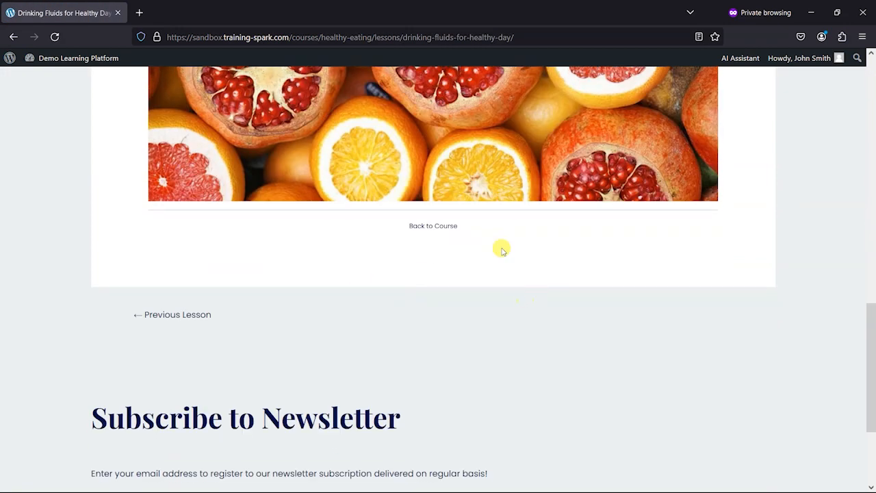
pyautogui.scroll(3)
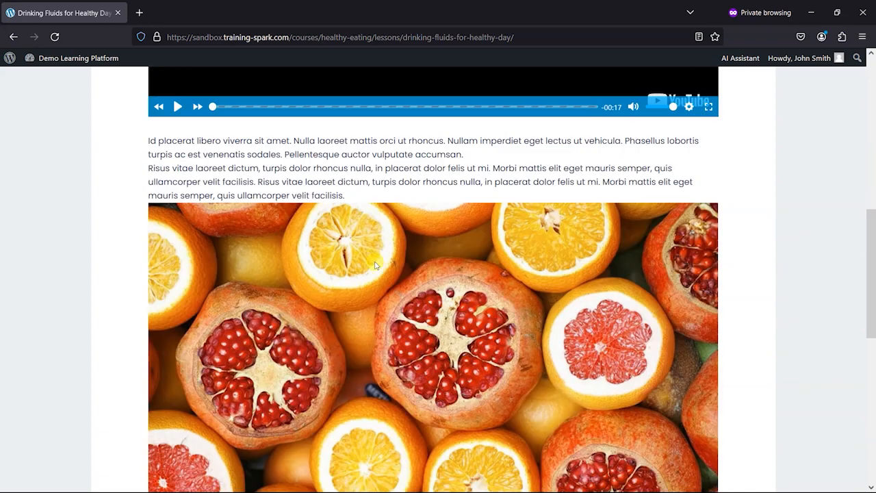
pyautogui.scroll(-3)
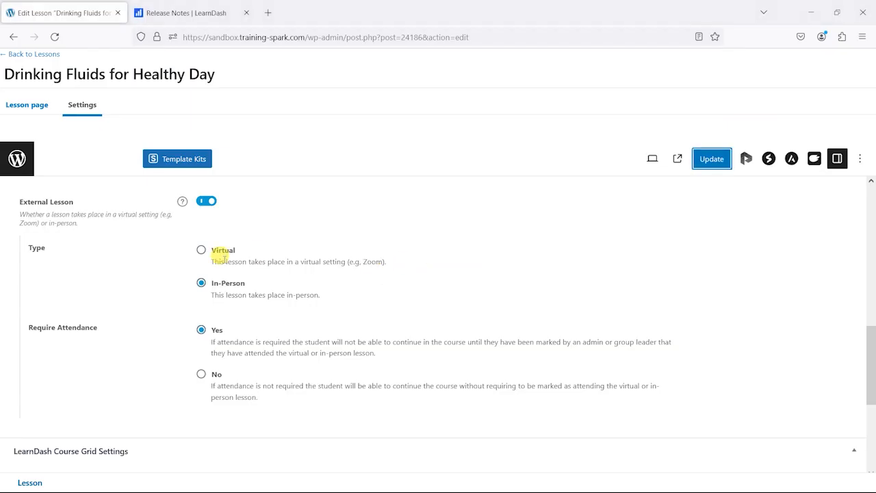
# - Keep Require Attendance: Yes and switch to the learner's private window showing the lesson
pyautogui.scroll(-3)
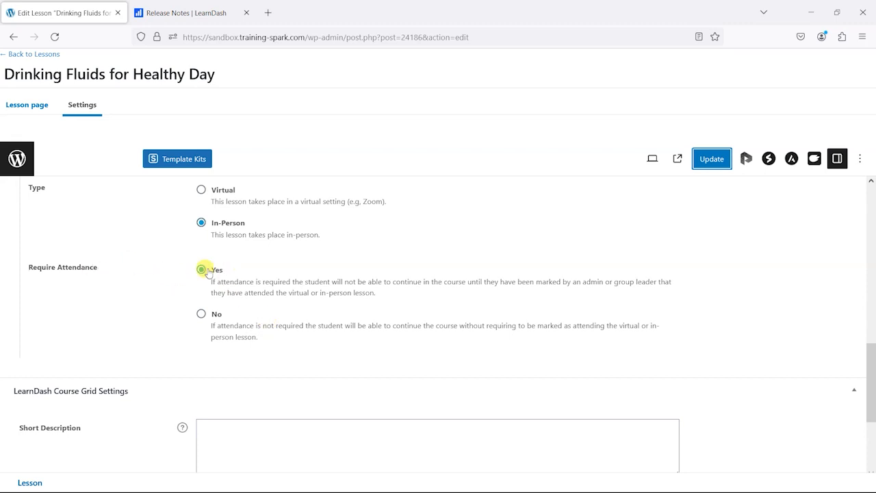
pyautogui.click(201, 268)
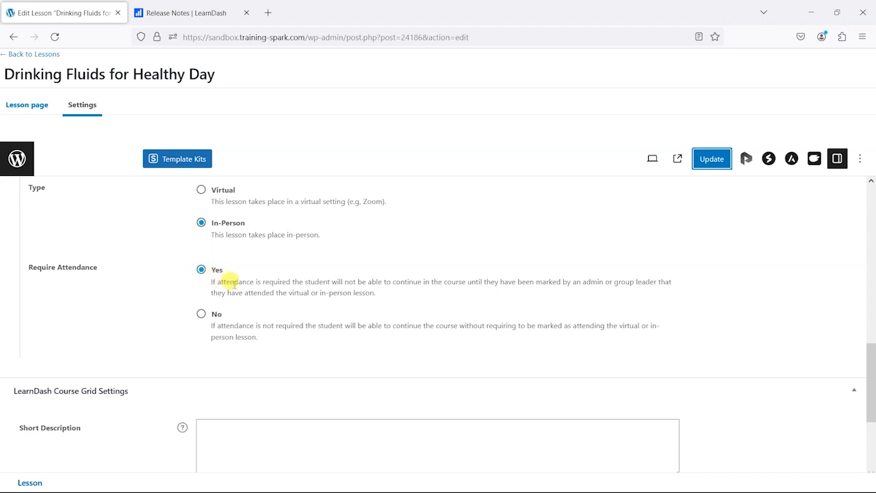
pyautogui.moveTo(336, 279)
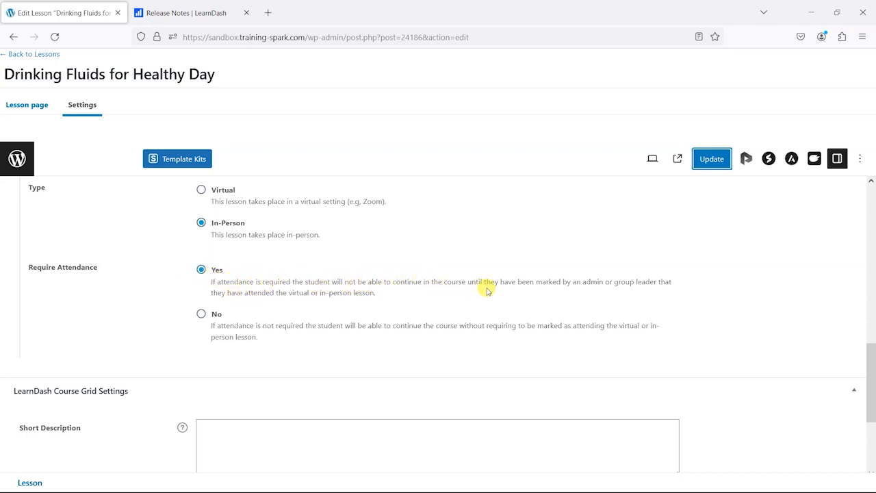
pyautogui.moveTo(605, 289)
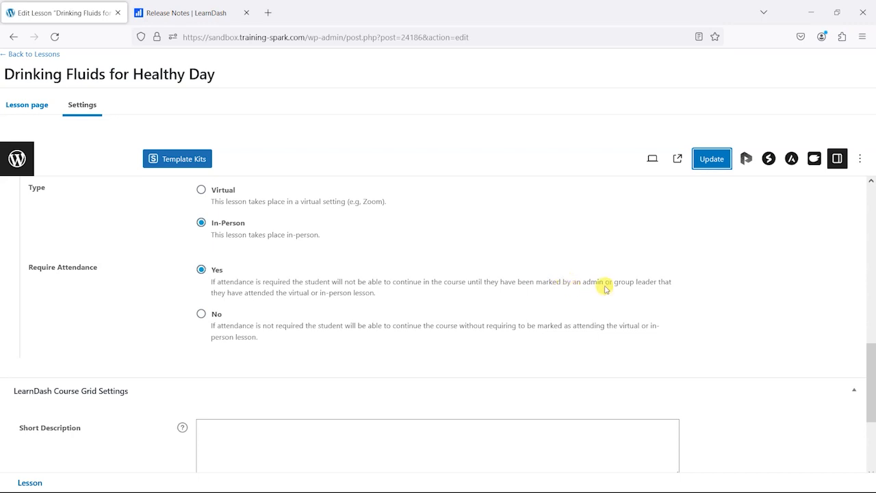
pyautogui.moveTo(249, 282)
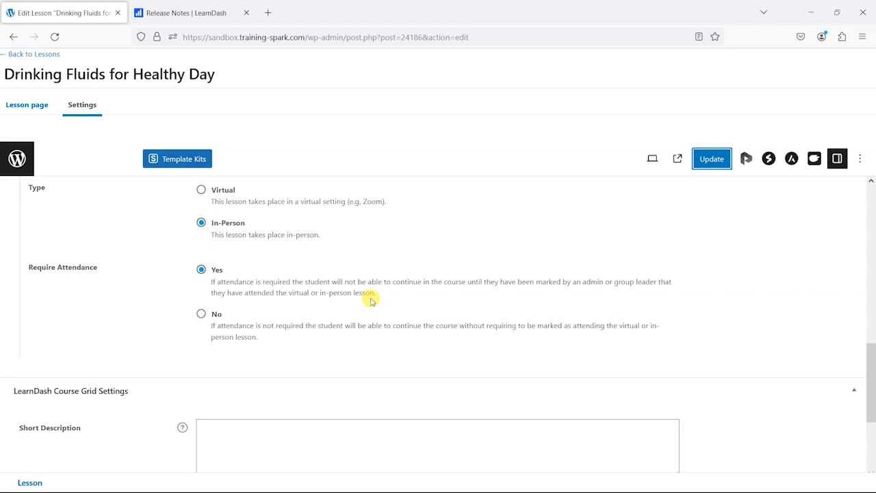
pyautogui.moveTo(610, 284)
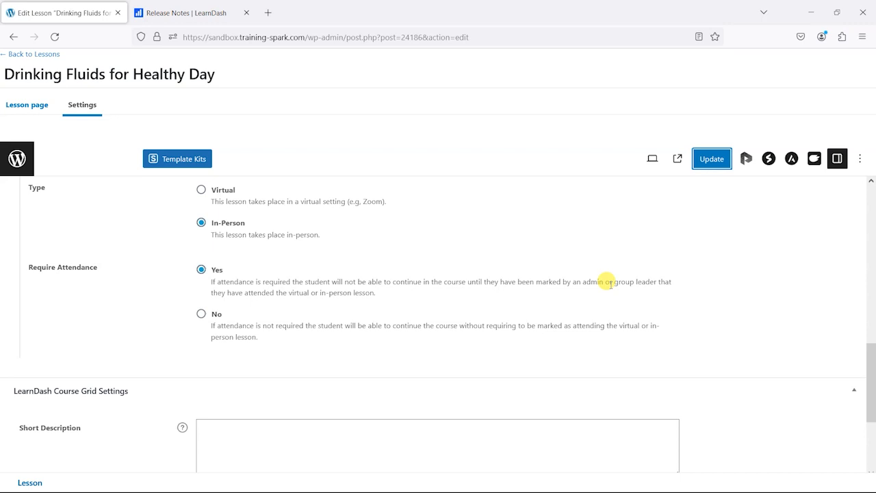
pyautogui.moveTo(255, 123)
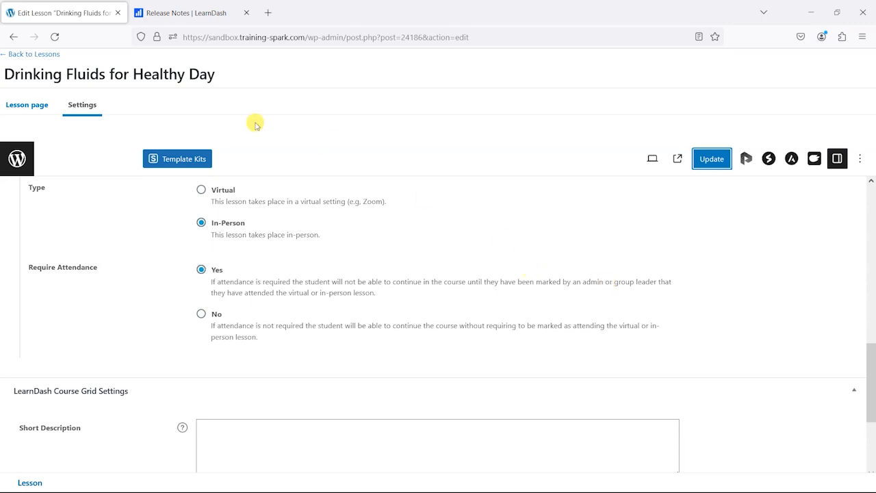
pyautogui.click(30, 55)
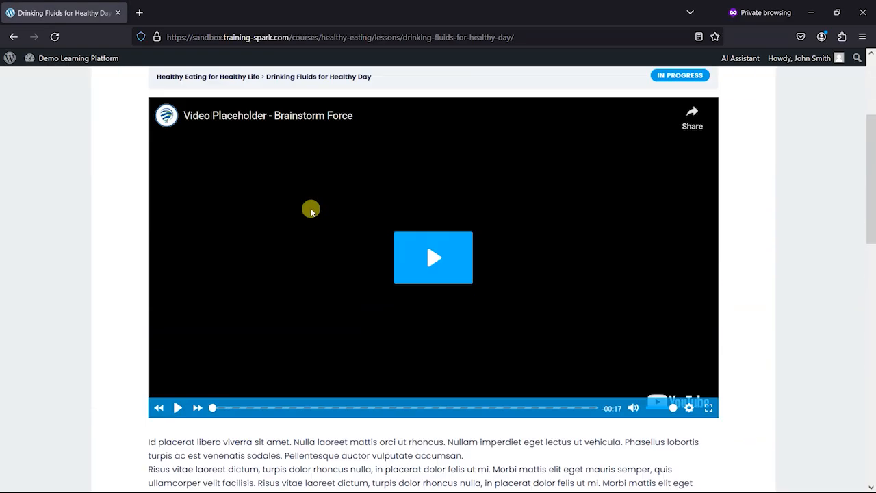
# - Scroll through the learner's lesson page, then switch to the admin Lessons list window
pyautogui.scroll(3)
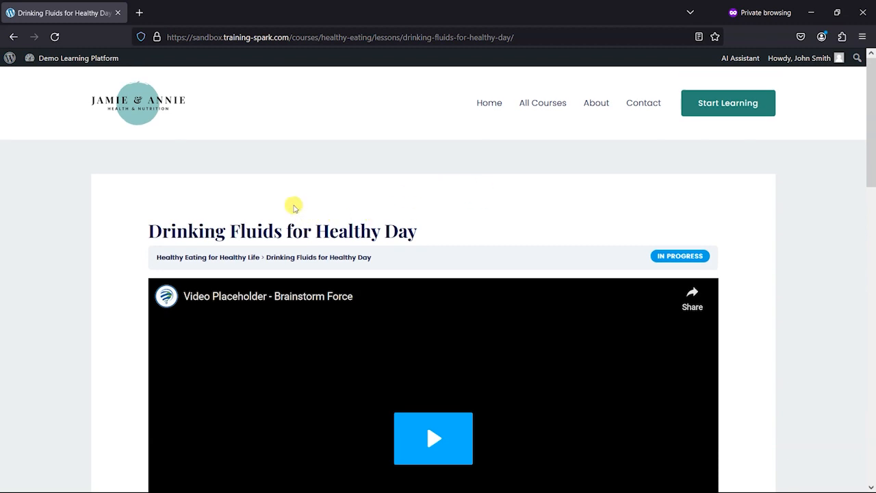
pyautogui.click(799, 58)
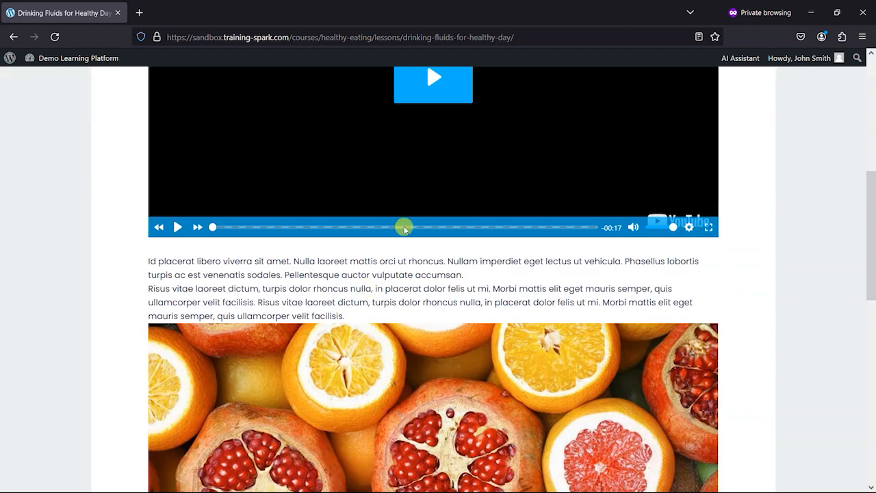
pyautogui.scroll(-3)
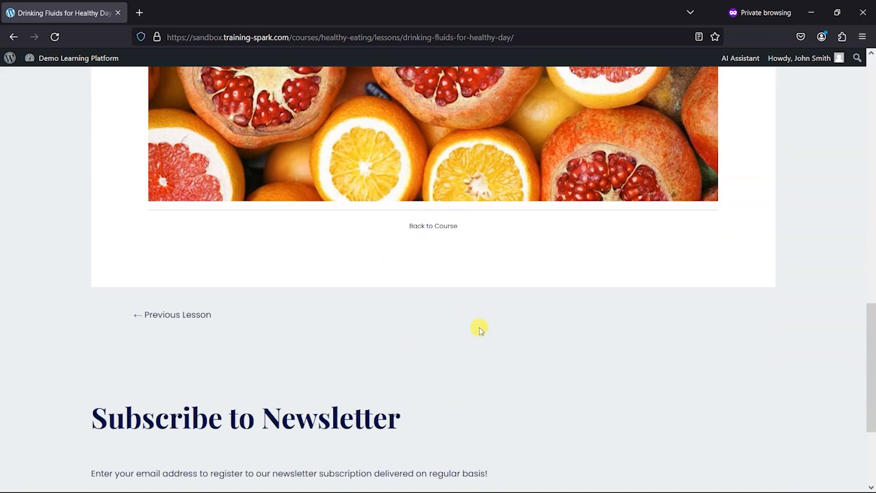
pyautogui.scroll(3)
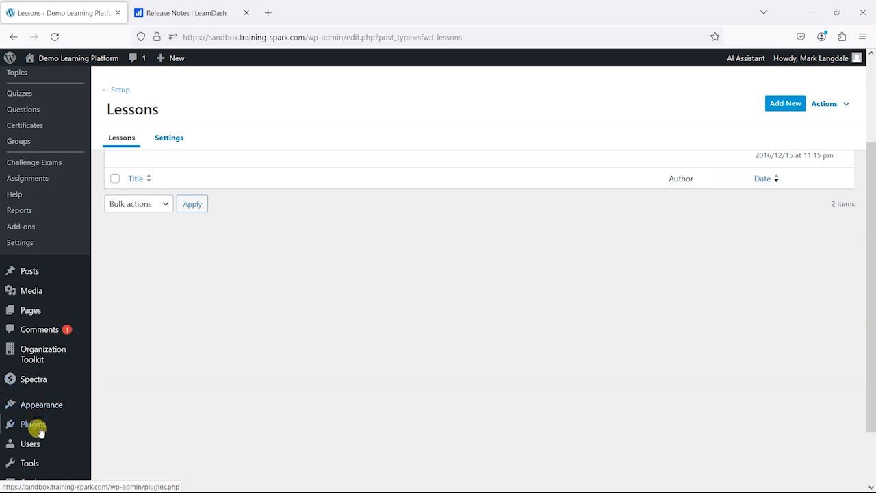
# - Open the learner's user profile and expand the Course Info details
pyautogui.click(30, 444)
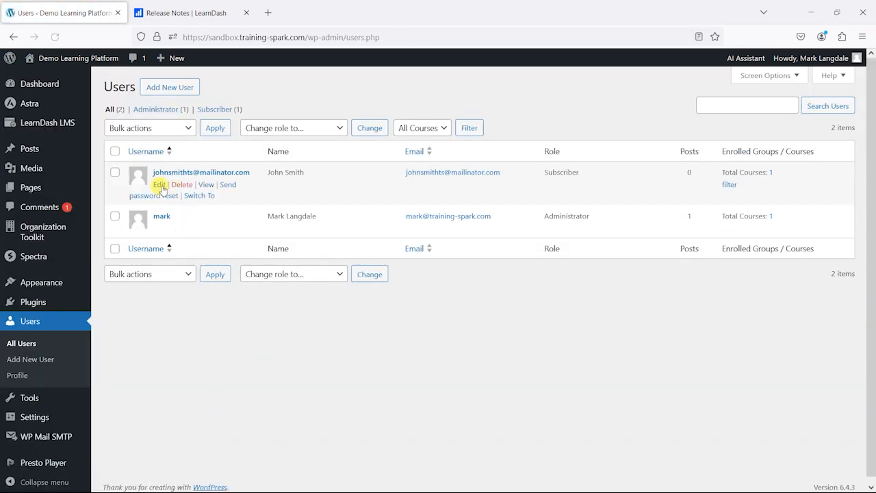
pyautogui.click(158, 185)
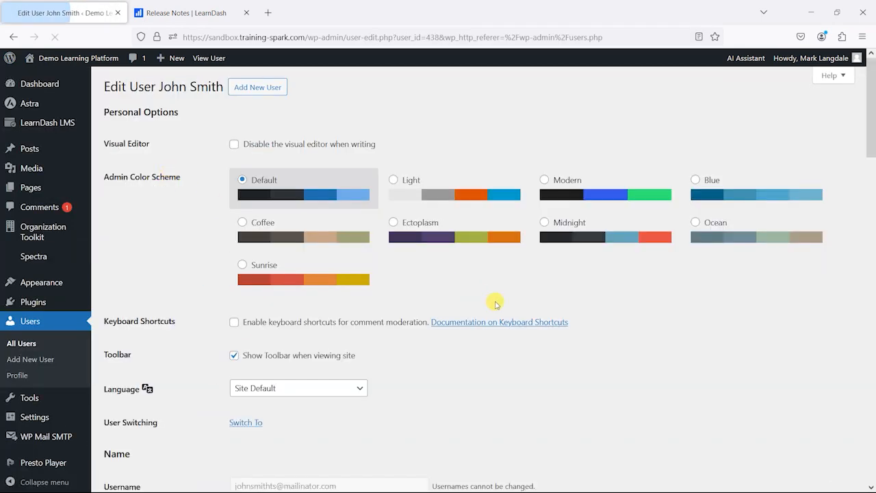
pyautogui.scroll(-3)
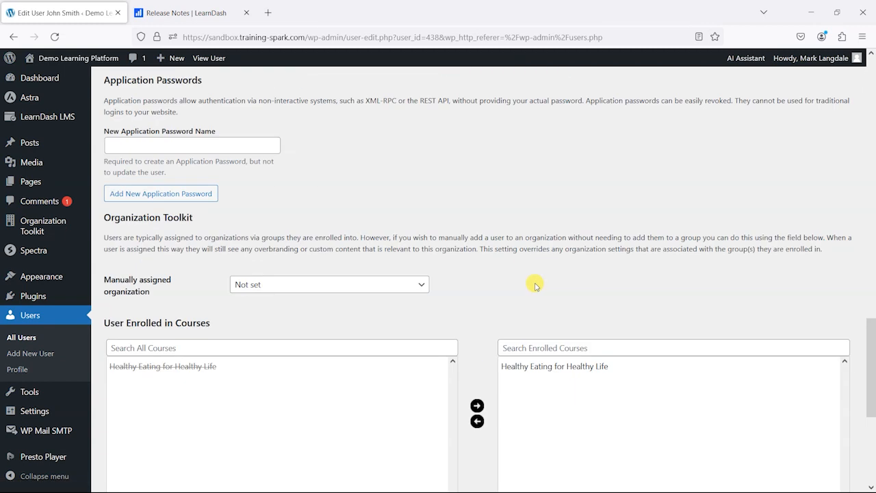
pyautogui.scroll(-3)
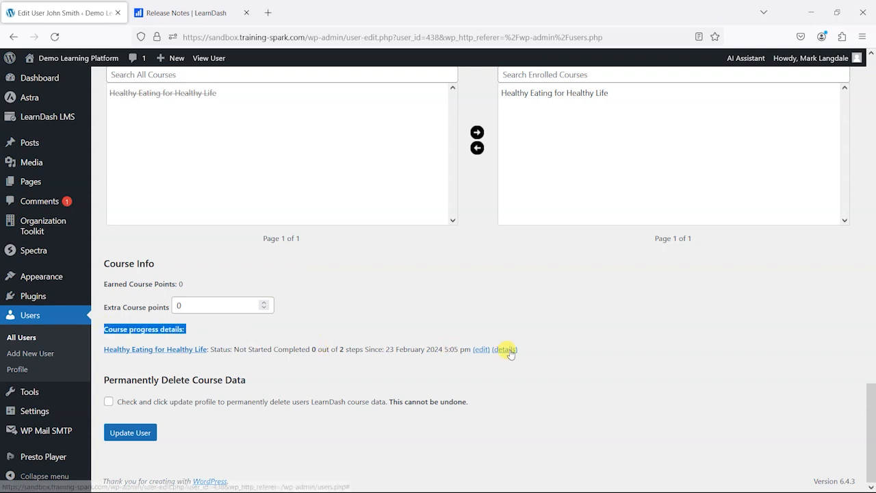
pyautogui.click(504, 349)
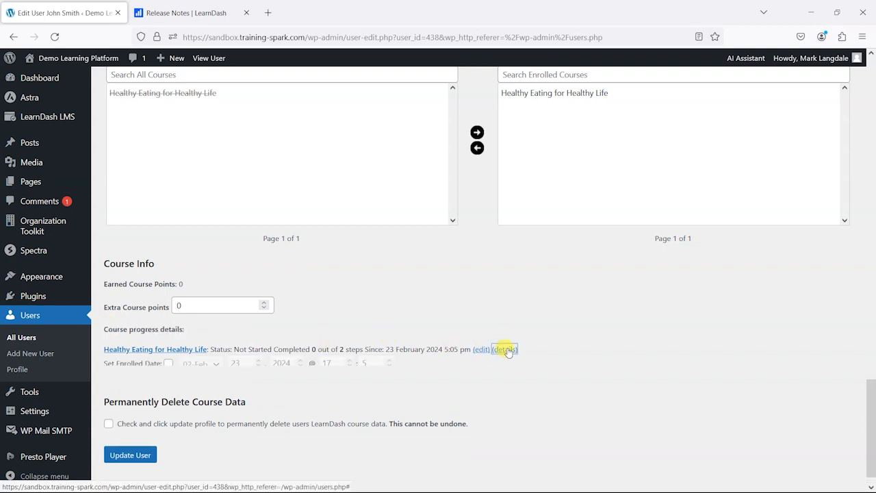
pyautogui.click(504, 349)
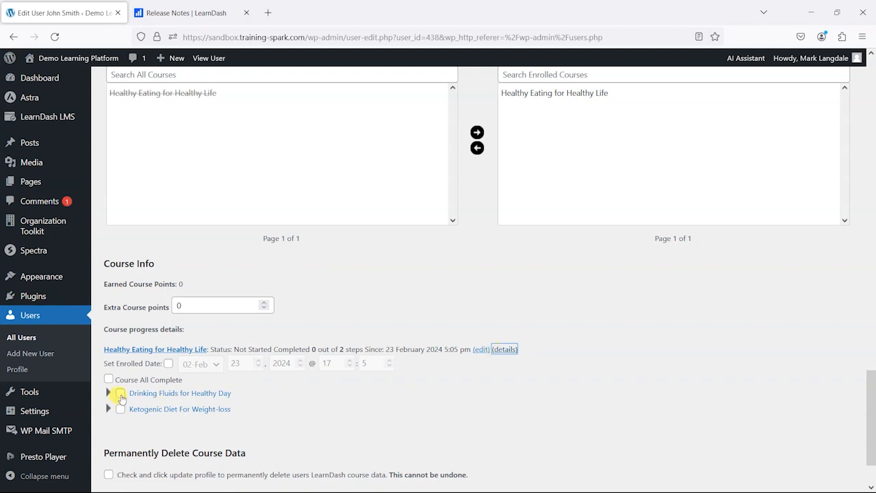
# - Tick Drinking Fluids for Healthy Day as completed and update the user
pyautogui.click(121, 393)
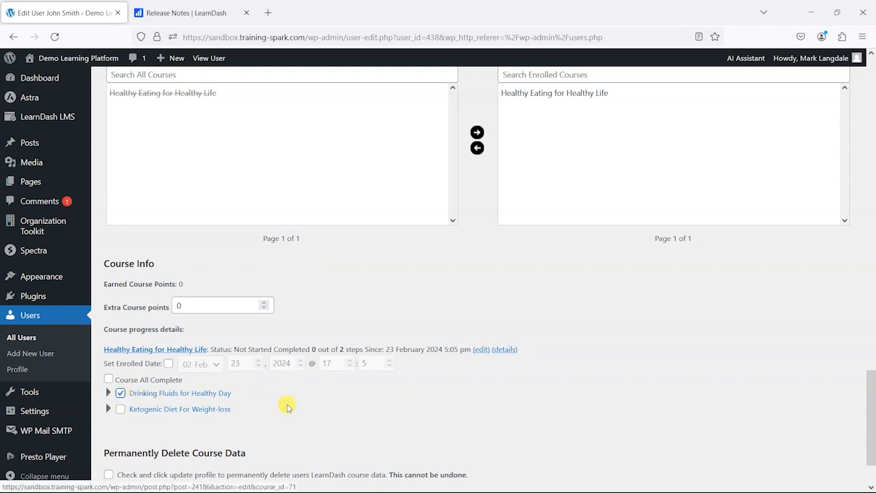
pyautogui.click(130, 433)
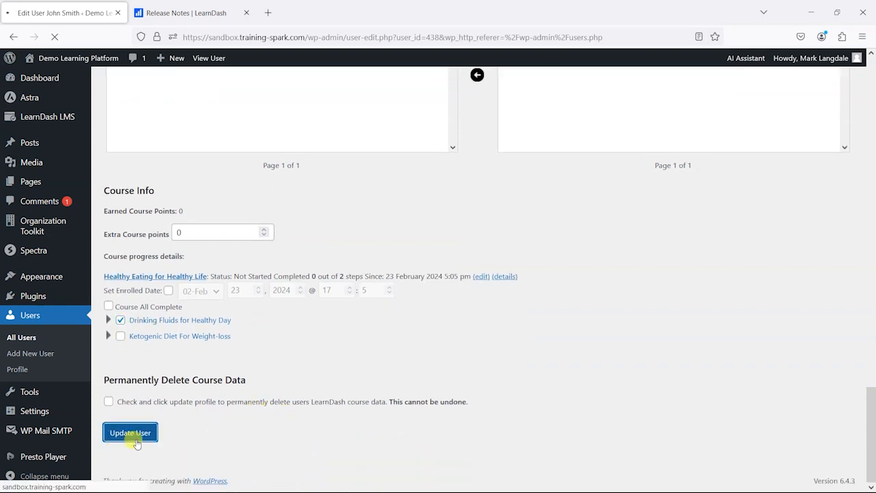
pyautogui.click(130, 432)
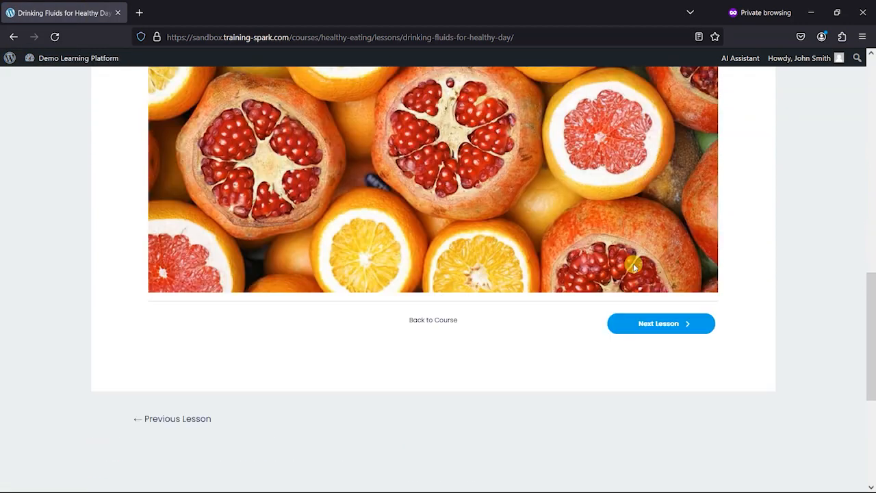
# - As the learner, proceed with Next Lesson to the Ketogenic Diet lesson
pyautogui.scroll(-3)
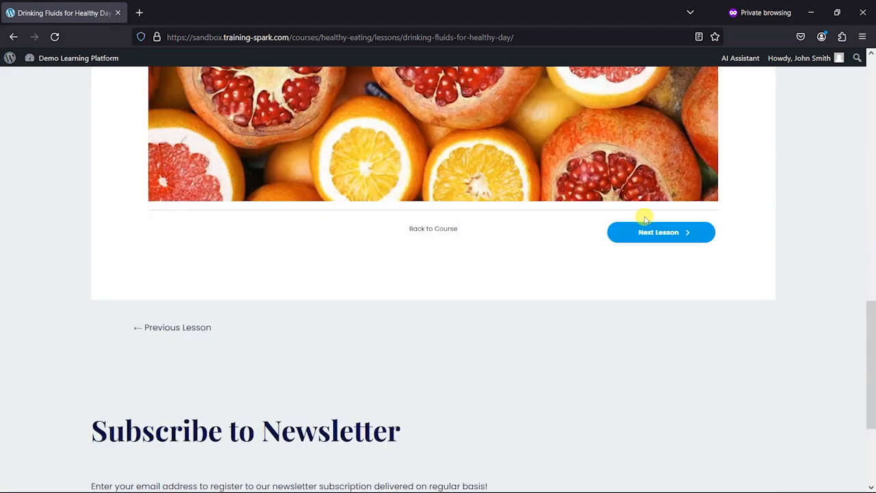
pyautogui.click(660, 233)
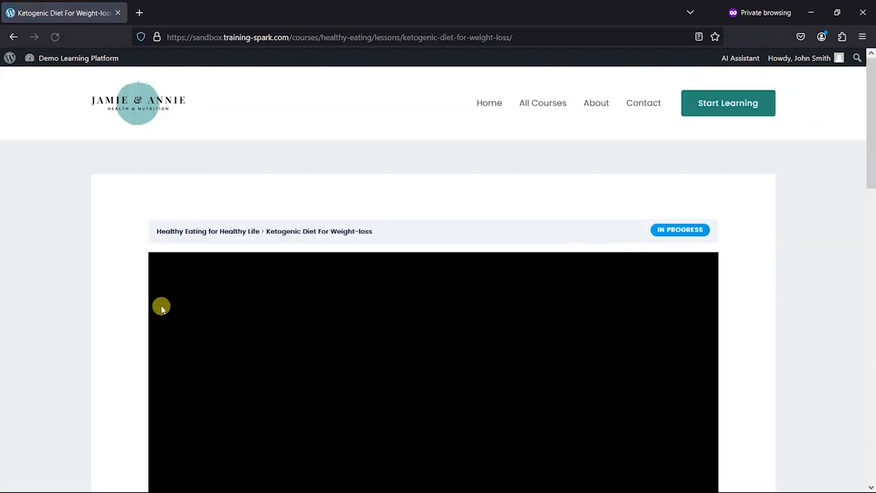
pyautogui.scroll(-3)
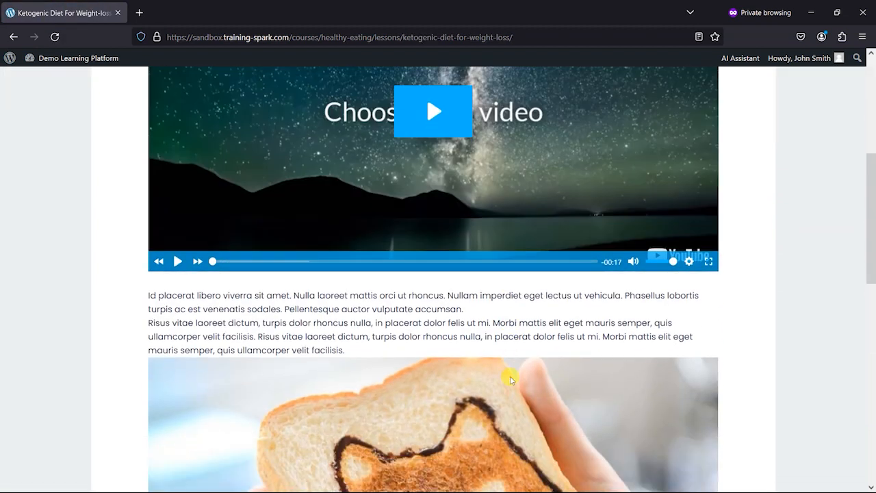
pyautogui.scroll(-3)
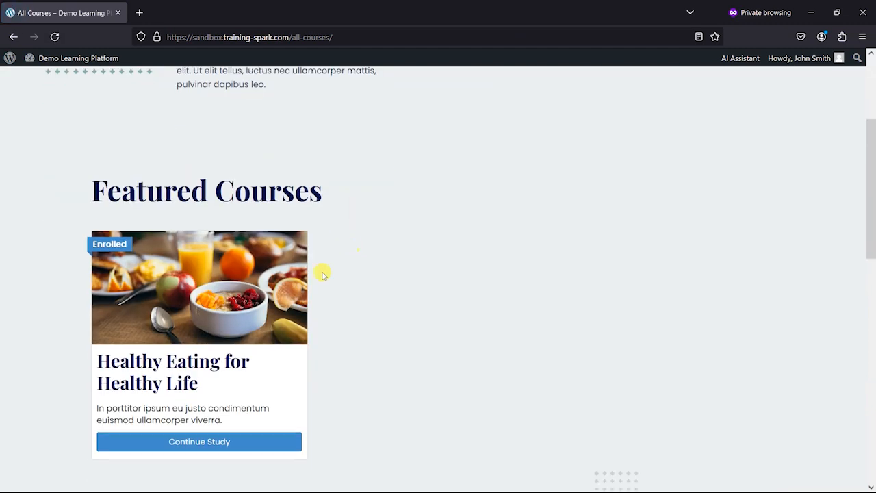
# - From All Courses, continue Healthy Eating for Healthy Life, now showing 50% complete
pyautogui.click(200, 441)
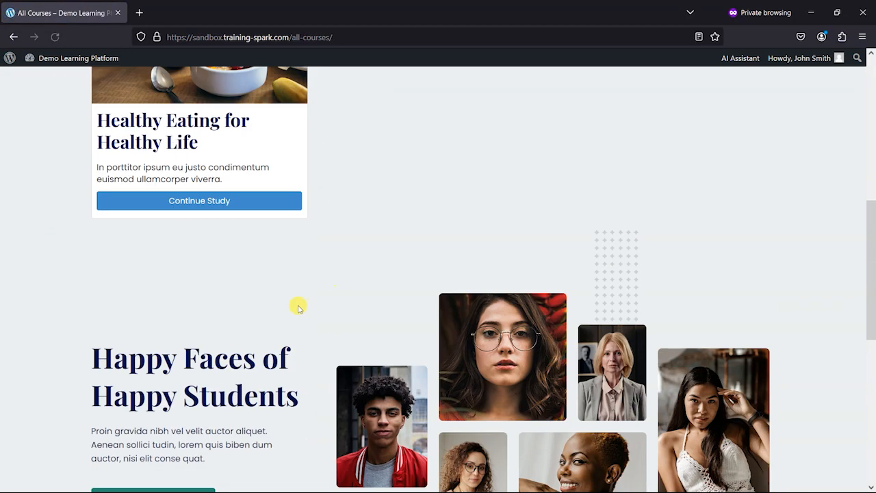
pyautogui.click(200, 200)
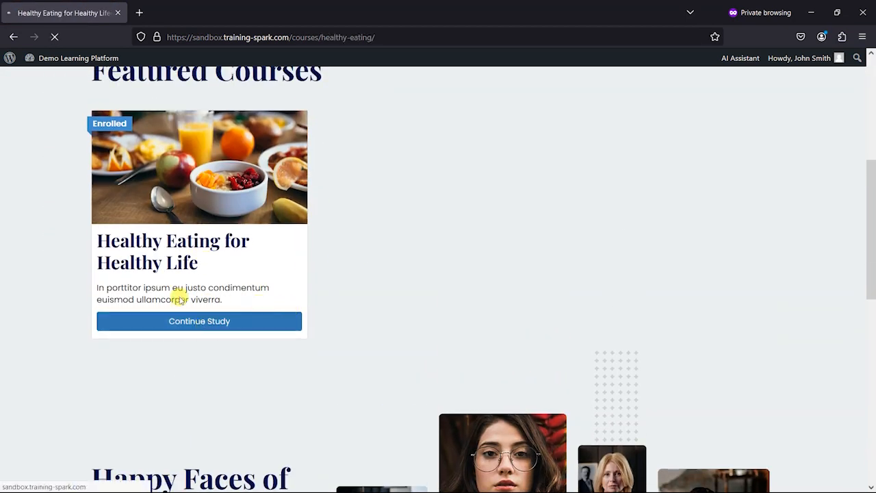
pyautogui.click(200, 321)
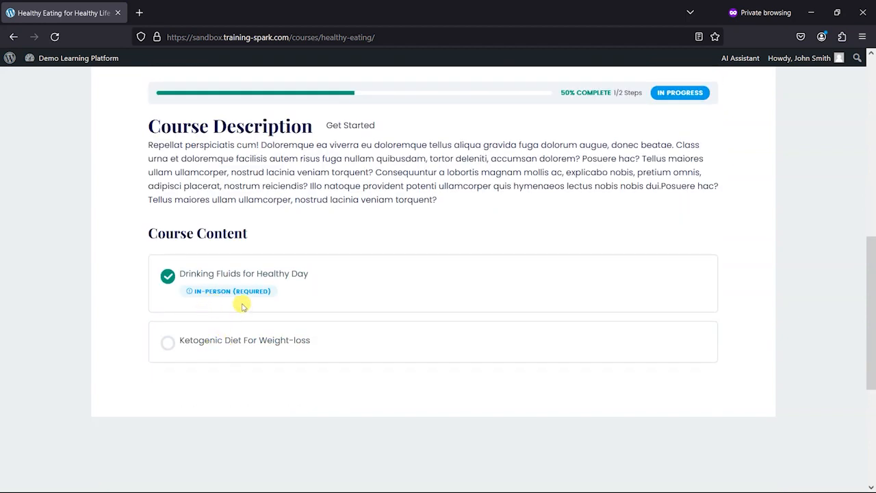
pyautogui.moveTo(257, 304)
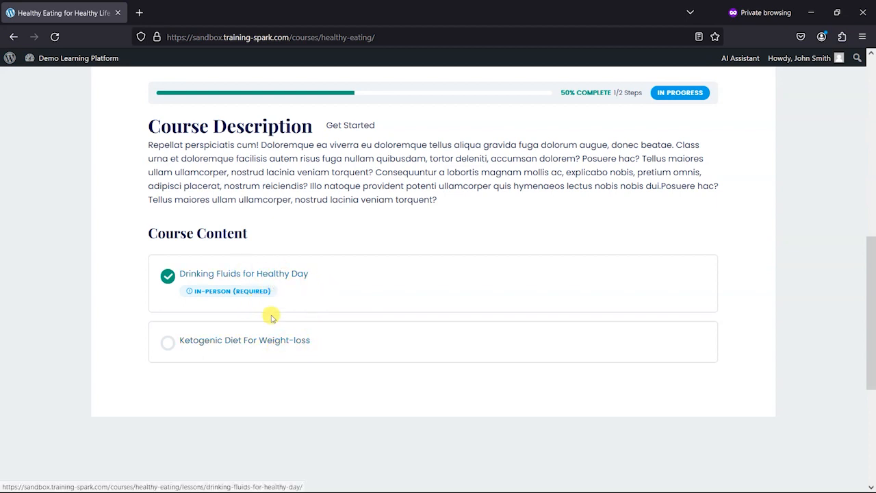
pyautogui.moveTo(500, 274)
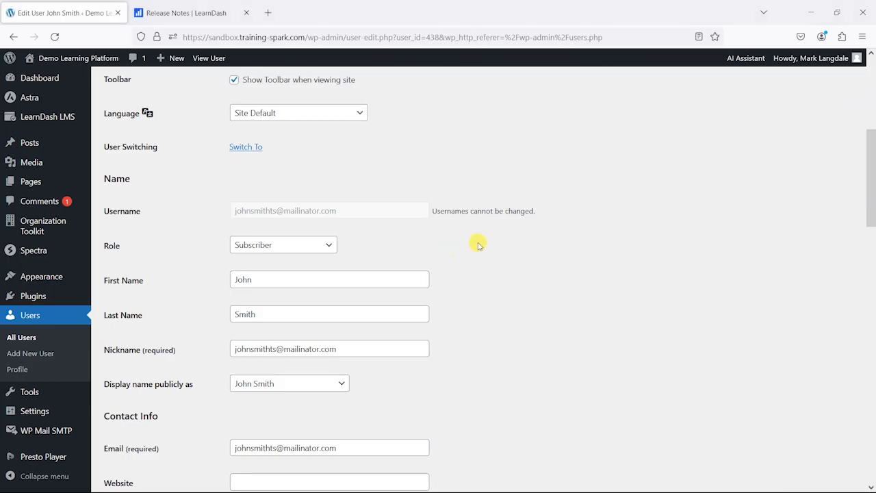
# - In the admin profile, expand Course Info details showing Healthy Eating at 1 of 2 steps
pyautogui.scroll(-3)
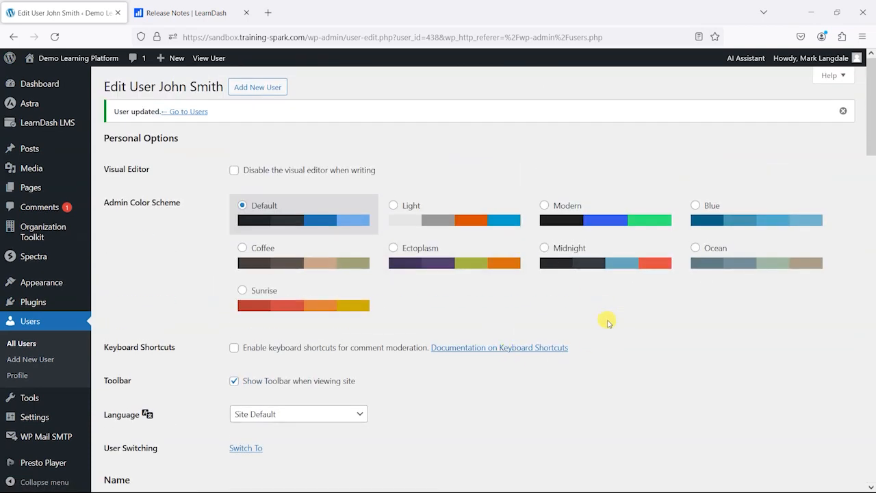
pyautogui.scroll(-3)
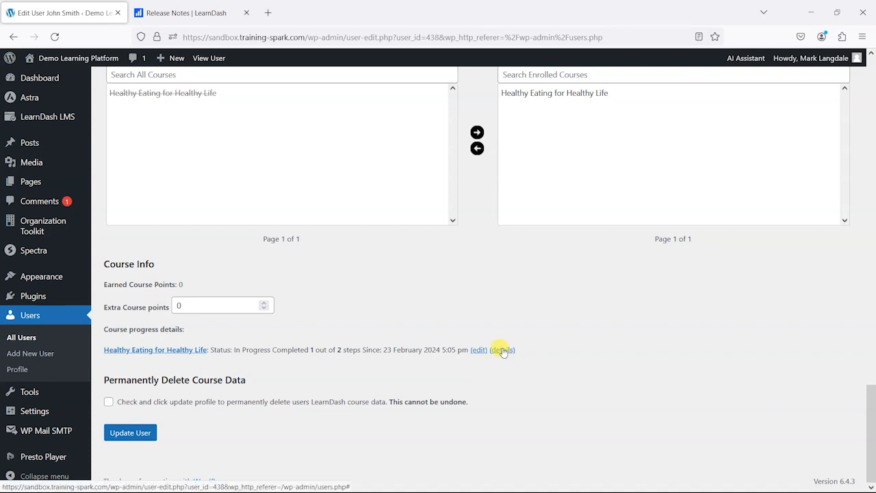
pyautogui.click(502, 350)
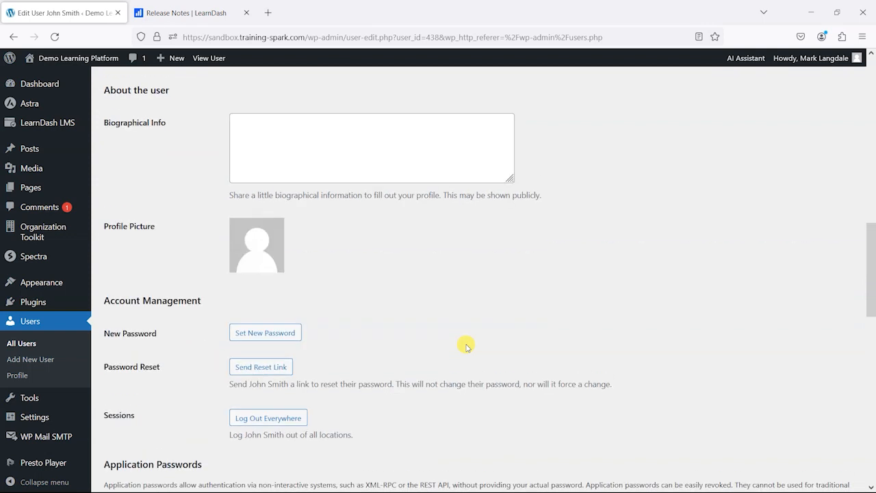
pyautogui.scroll(-3)
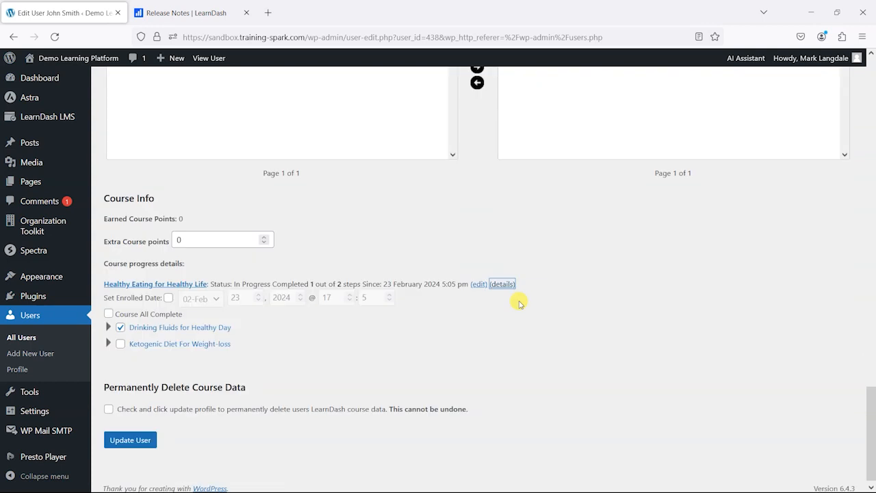
pyautogui.moveTo(236, 340)
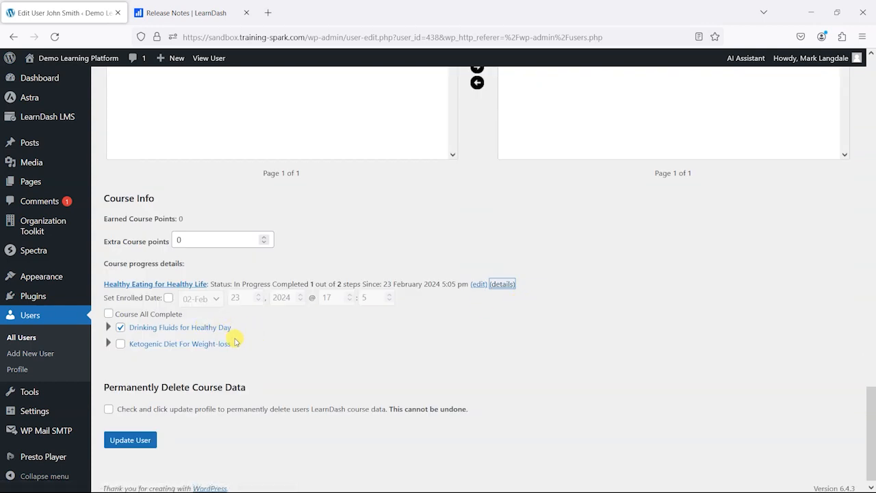
pyautogui.moveTo(322, 329)
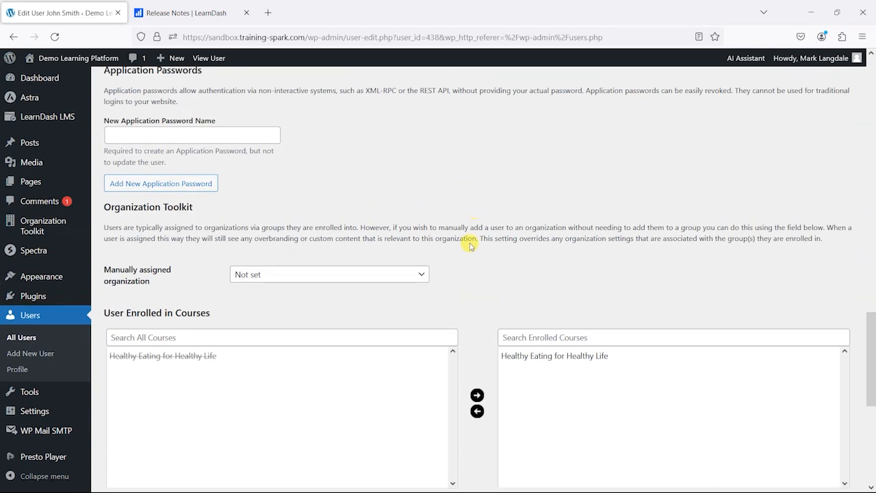
pyautogui.scroll(-3)
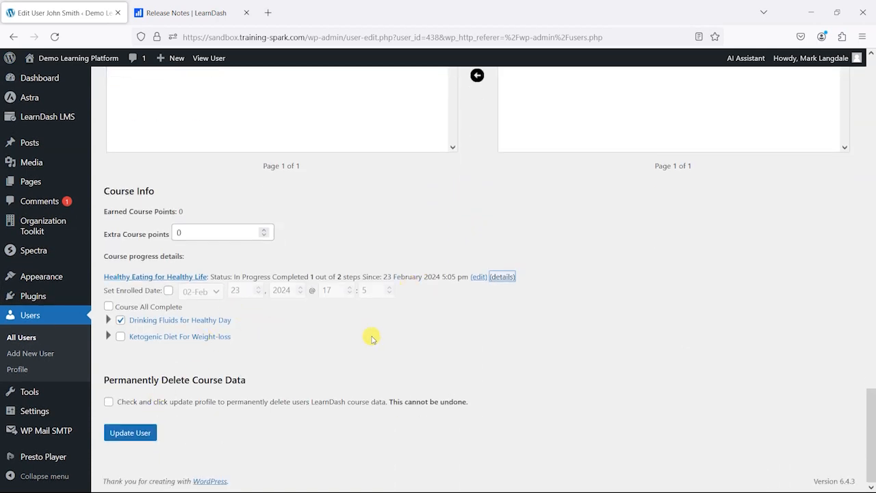
pyautogui.scroll(3)
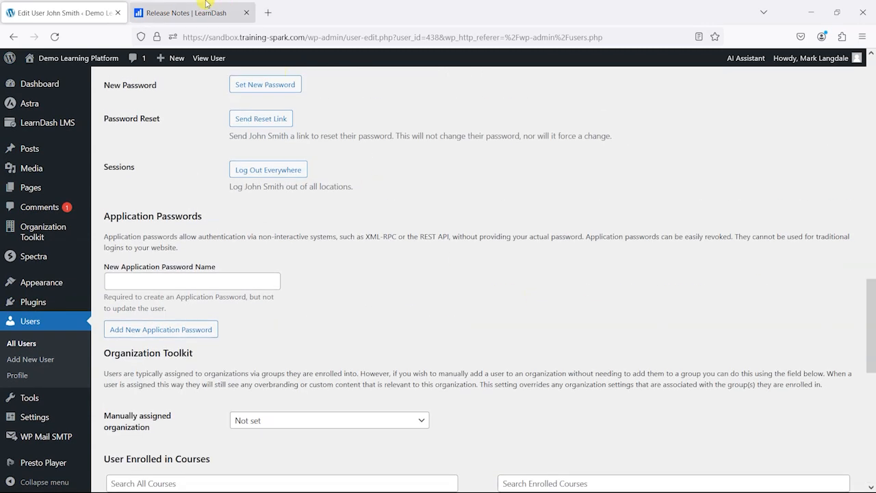
# - Switch between the learner profile tab and the 4.12.0 release notes, ending on the release notes
pyautogui.click(181, 13)
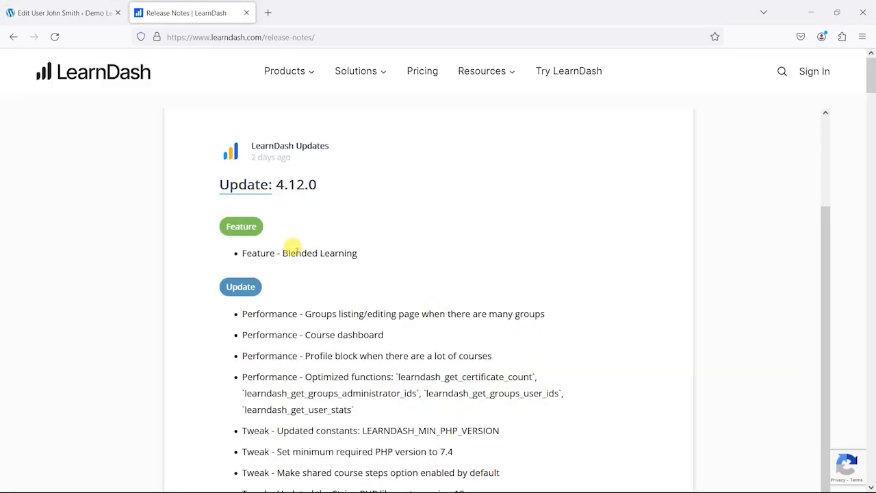
pyautogui.moveTo(430, 310)
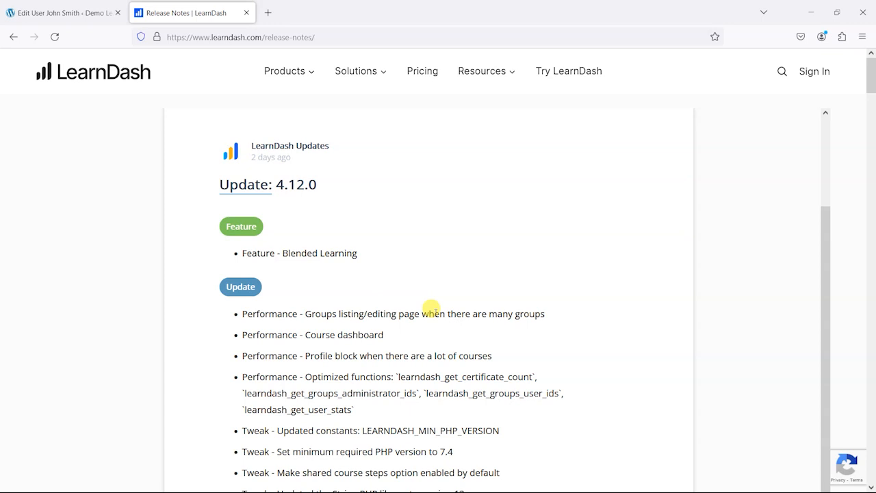
pyautogui.click(62, 13)
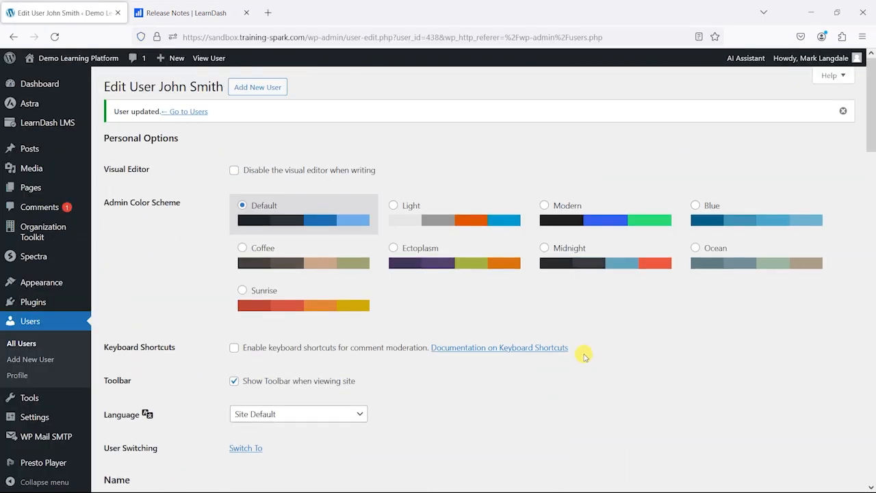
pyautogui.click(185, 12)
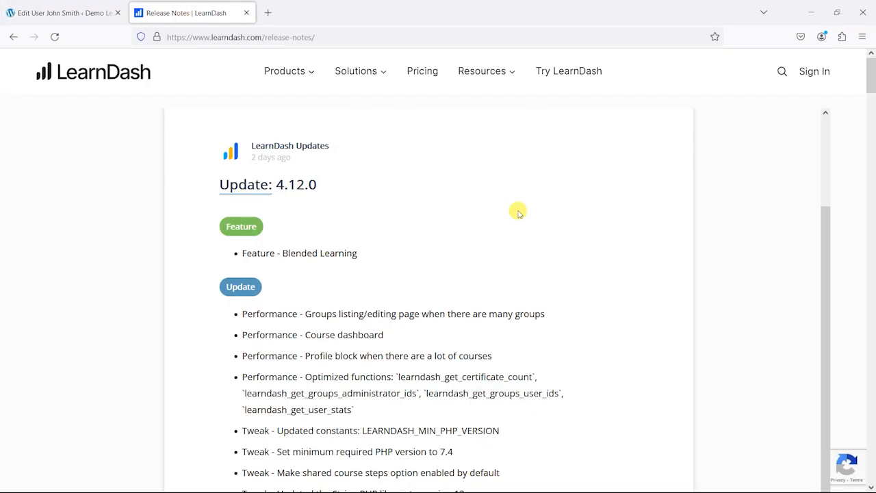